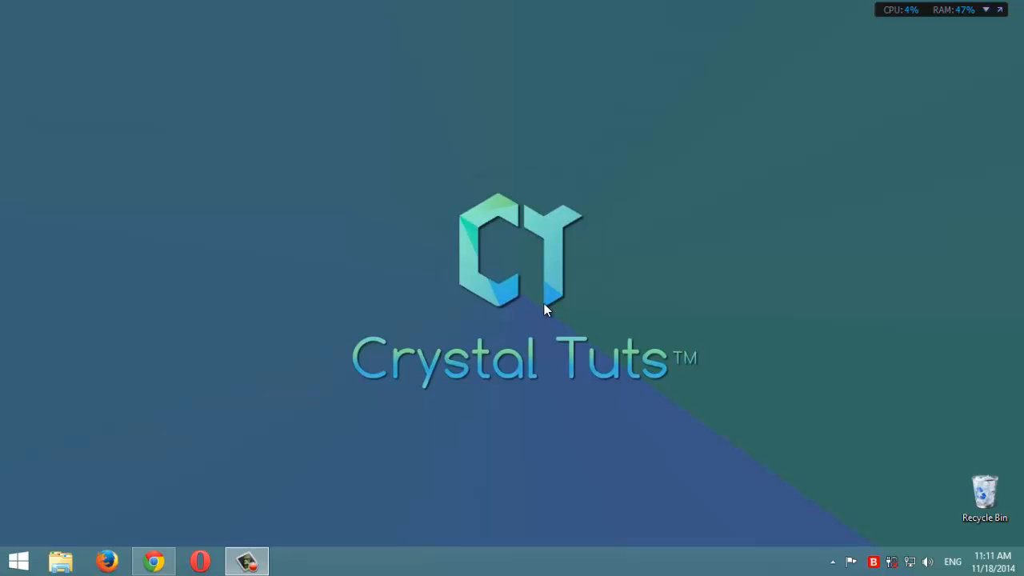
{"action": "mouse_move", "coordinate": [509, 256]}
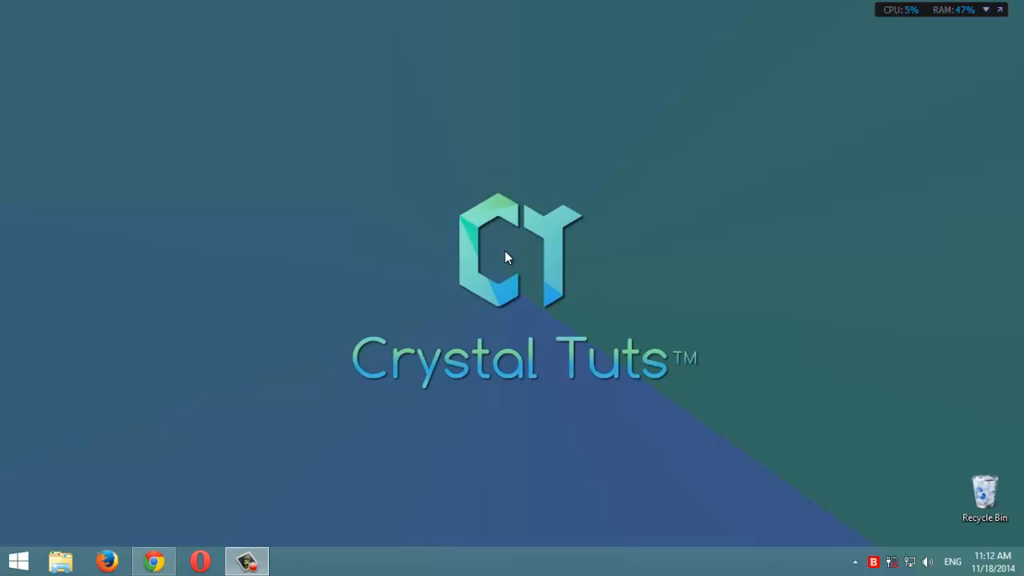
{"action": "mouse_move", "coordinate": [168, 536]}
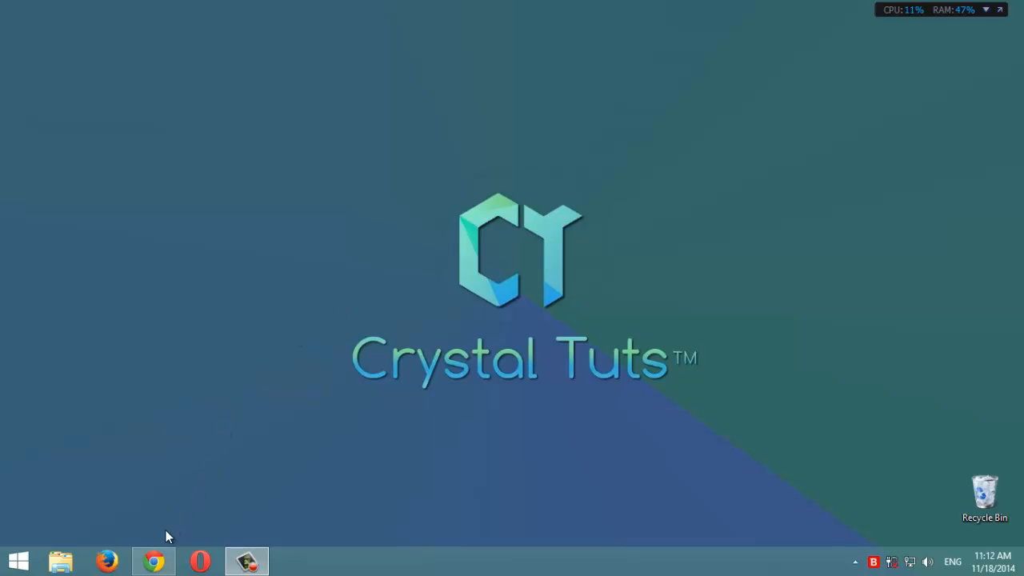
- Search Google for "ma config" and open the Ma-Config.com site from the results
{"action": "left_click", "coordinate": [154, 560]}
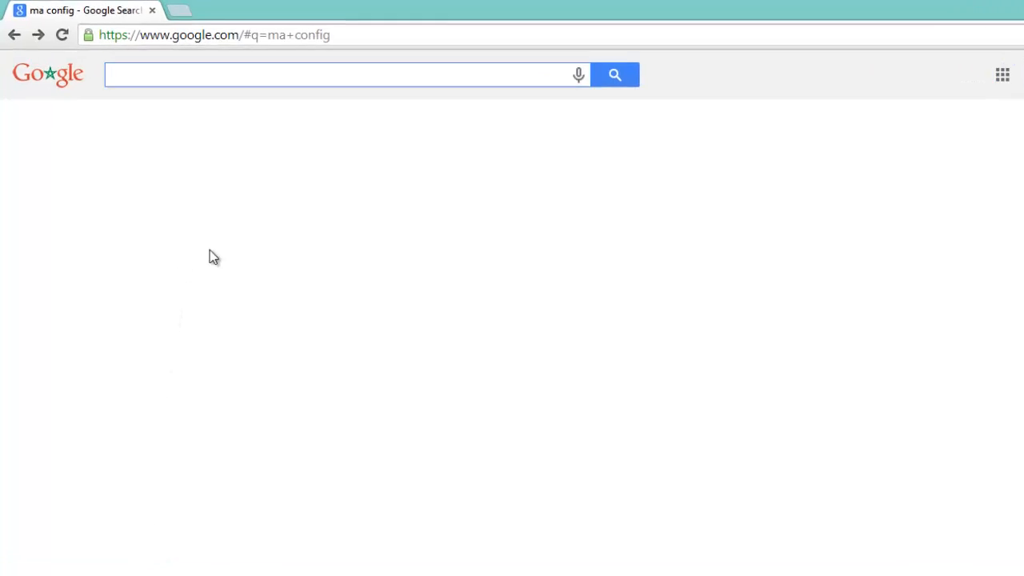
{"action": "type", "text": "ma"}
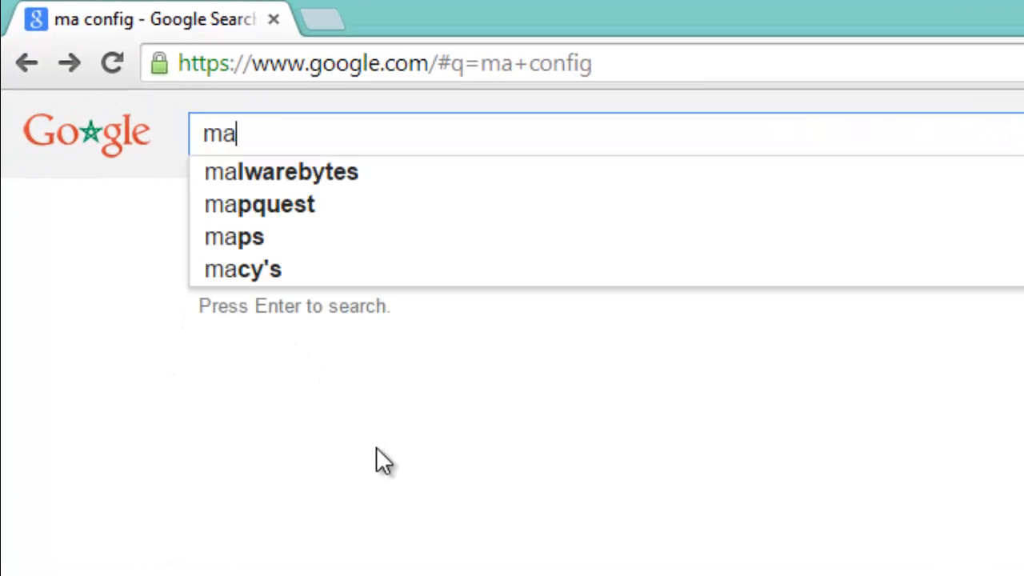
{"action": "type", "text": "config"}
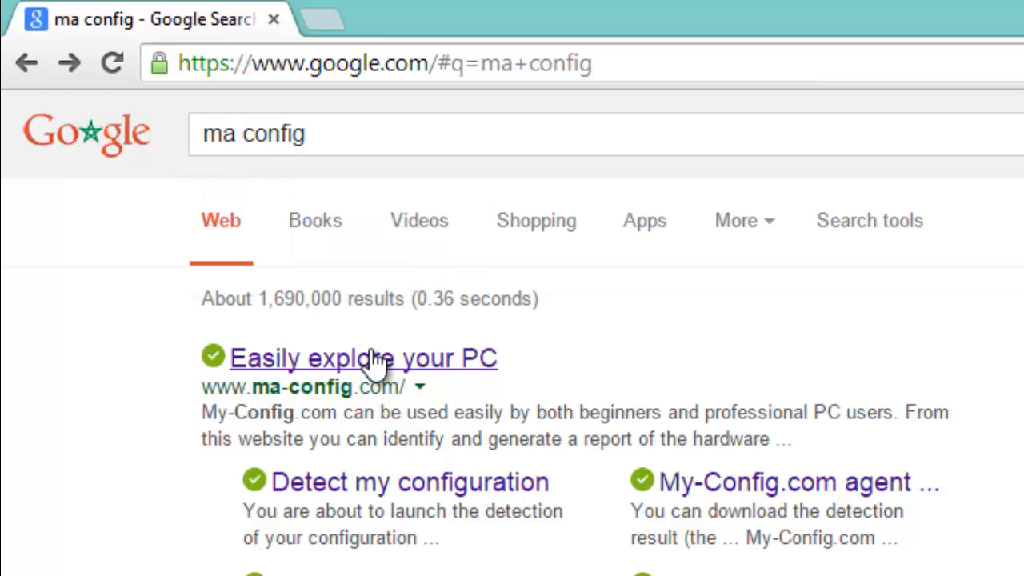
{"action": "left_click", "coordinate": [366, 359]}
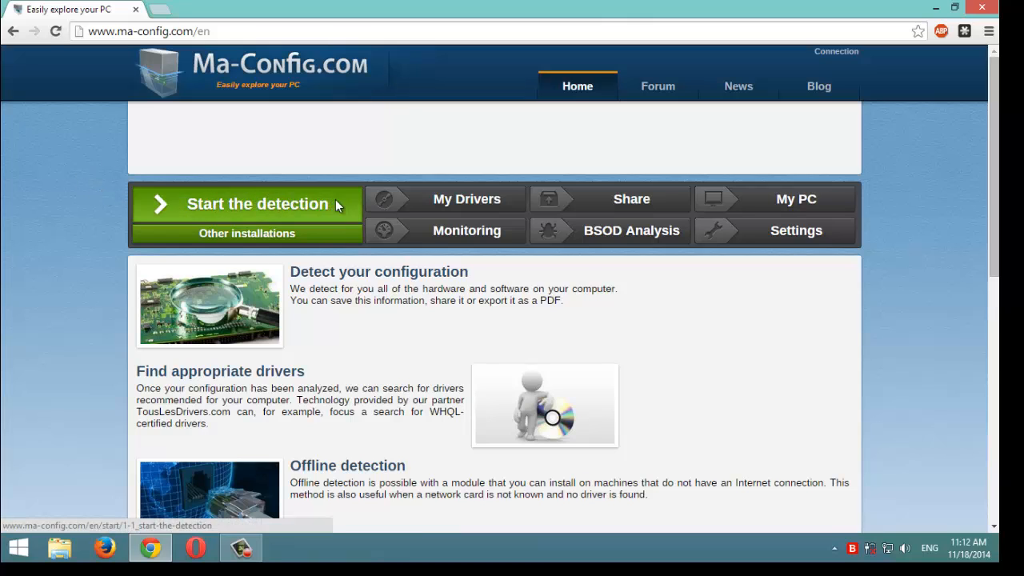
- Go to Detect my configuration and launch the hardware detection, now awaiting connection
{"action": "left_click", "coordinate": [257, 203]}
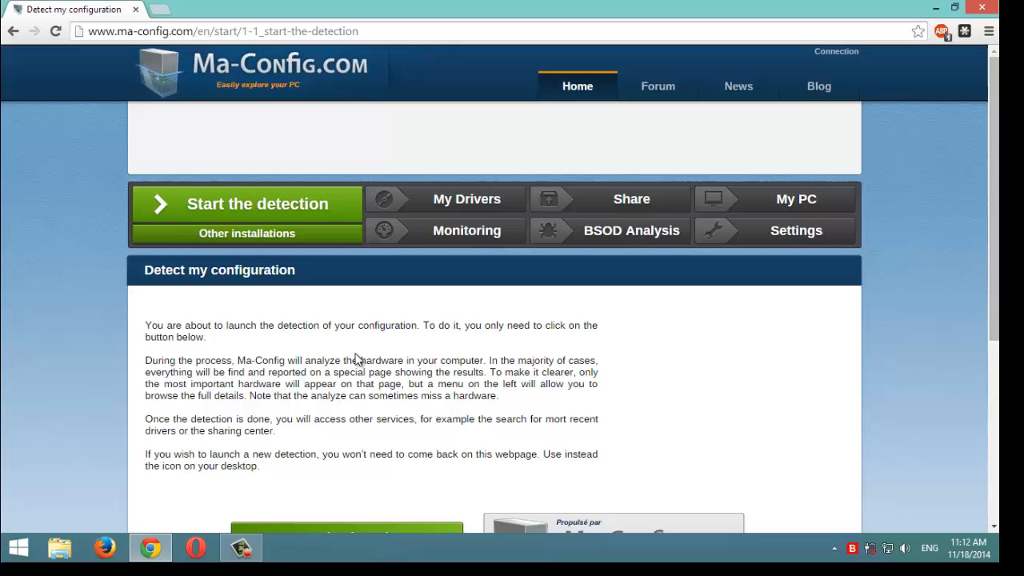
{"action": "scroll", "scroll_direction": "down", "scroll_amount": 3}
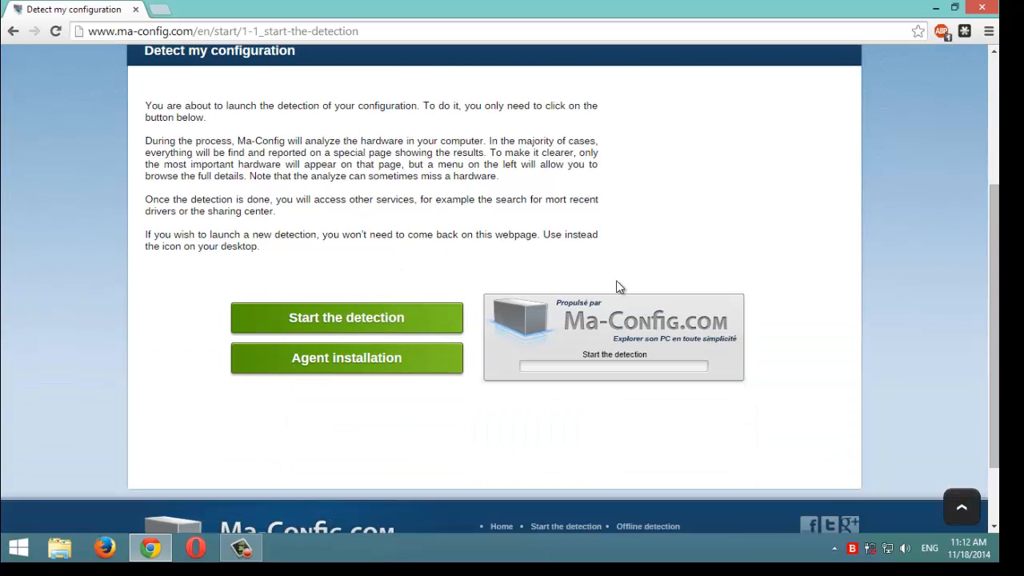
{"action": "mouse_move", "coordinate": [611, 392]}
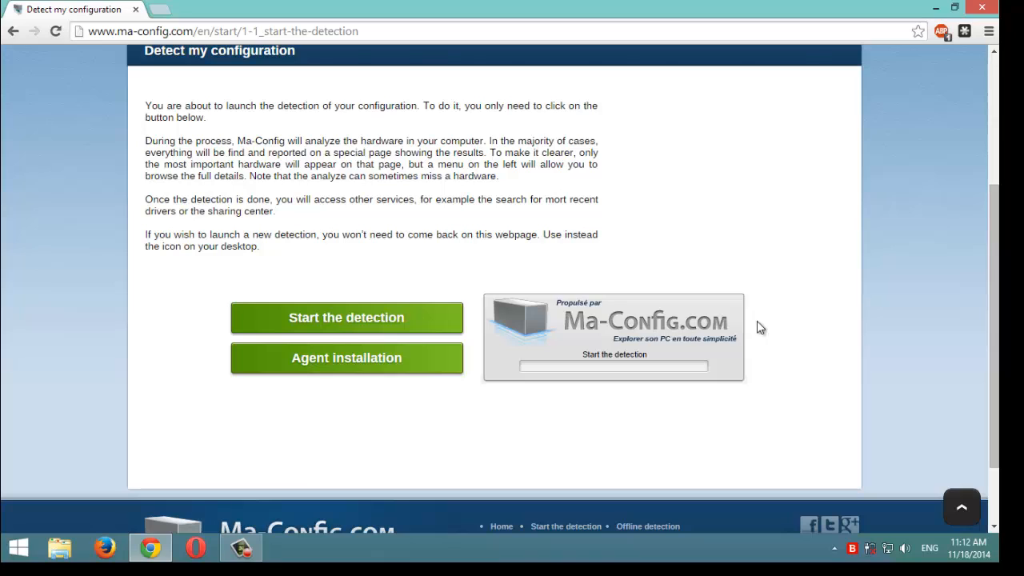
{"action": "mouse_move", "coordinate": [672, 140]}
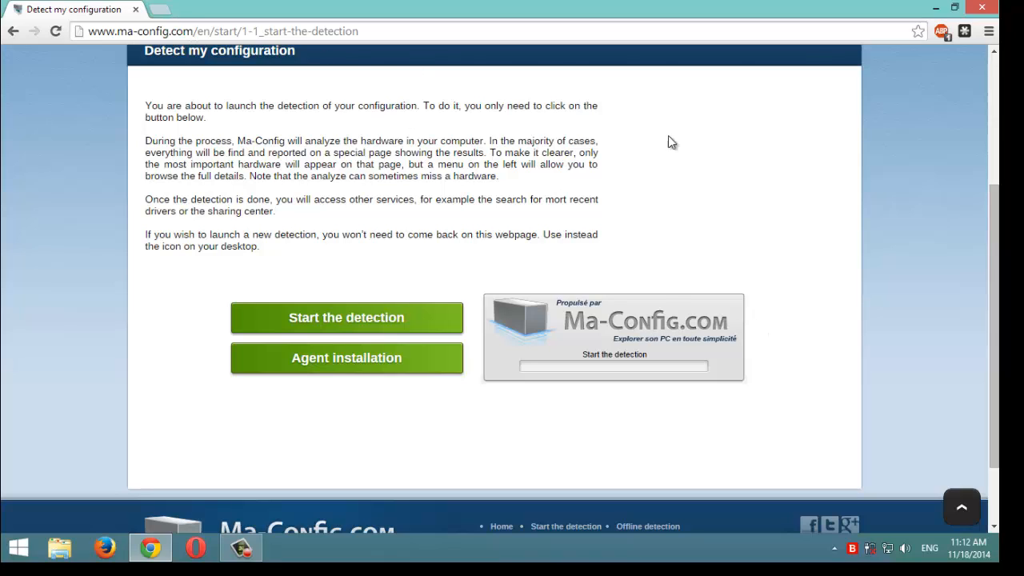
{"action": "mouse_move", "coordinate": [422, 126]}
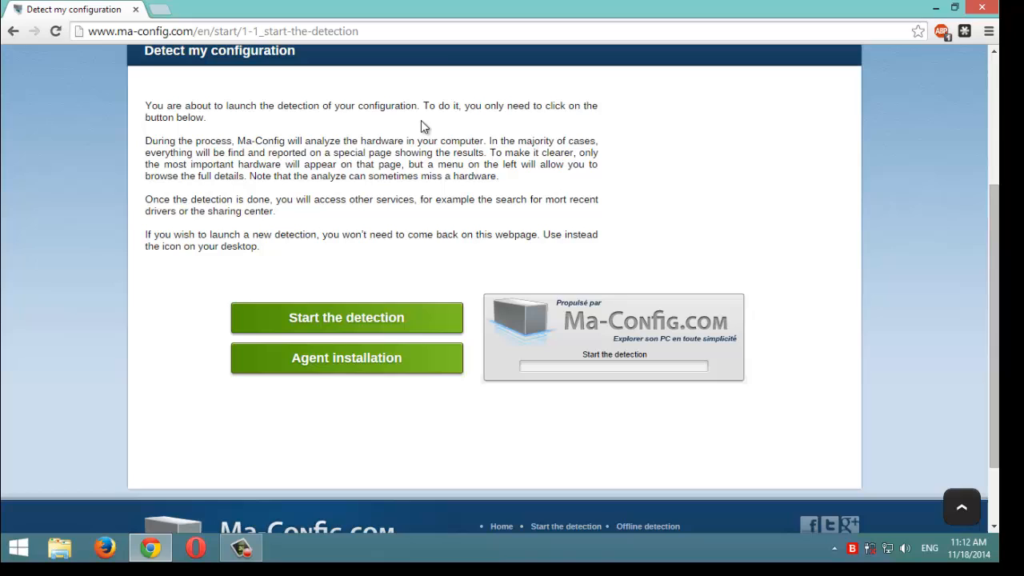
{"action": "mouse_move", "coordinate": [555, 264]}
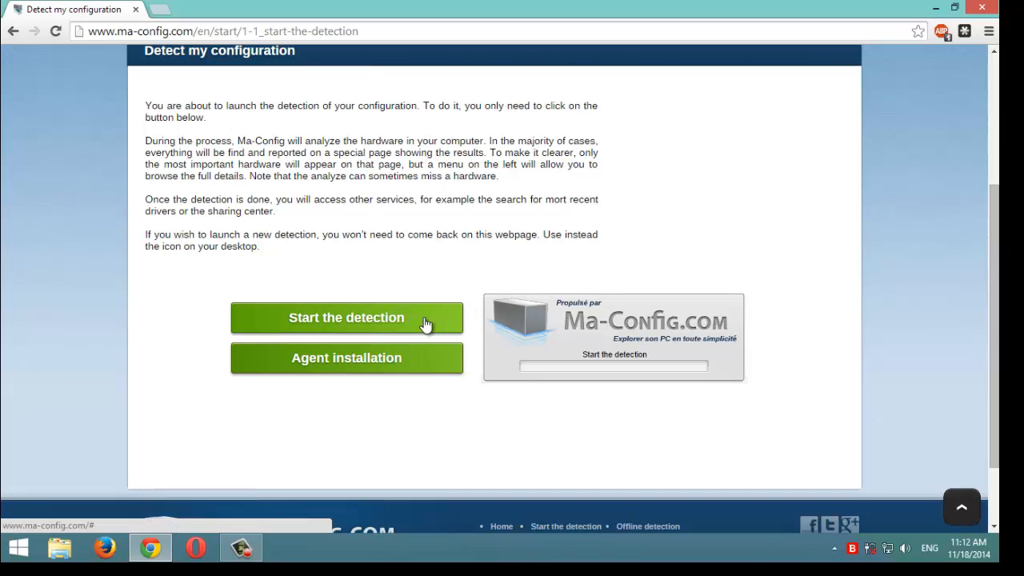
{"action": "left_click", "coordinate": [346, 317]}
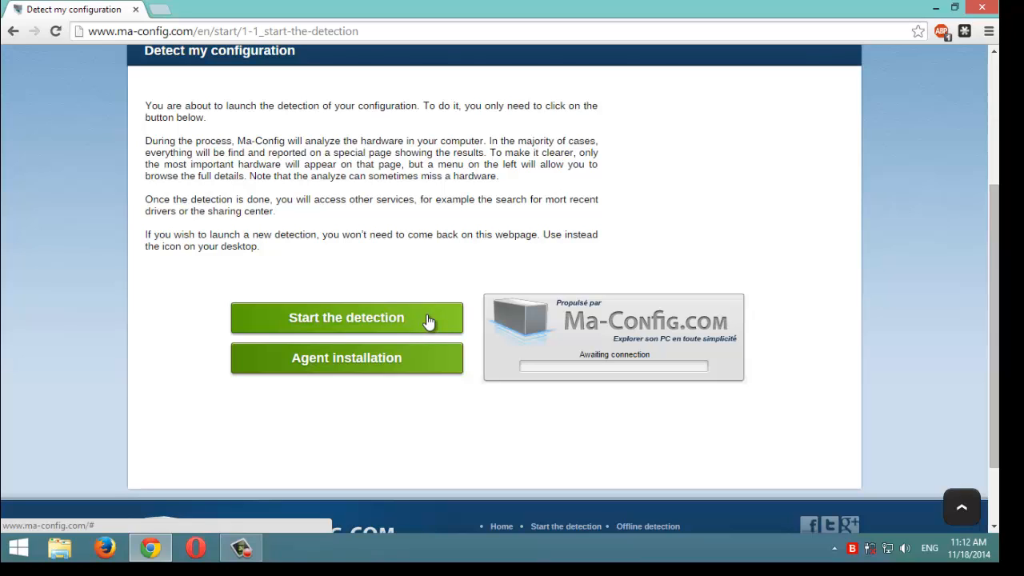
{"action": "left_click", "coordinate": [346, 317]}
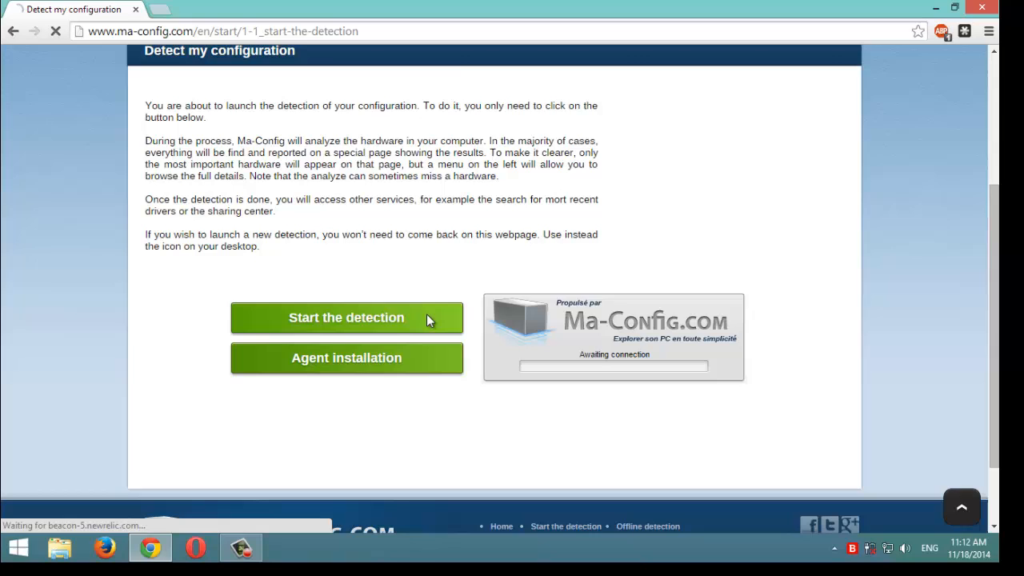
- Request the 64-bit My-Config agent installer so the MaConfig64 7.1.5 download dialog appears
{"action": "left_click", "coordinate": [346, 358]}
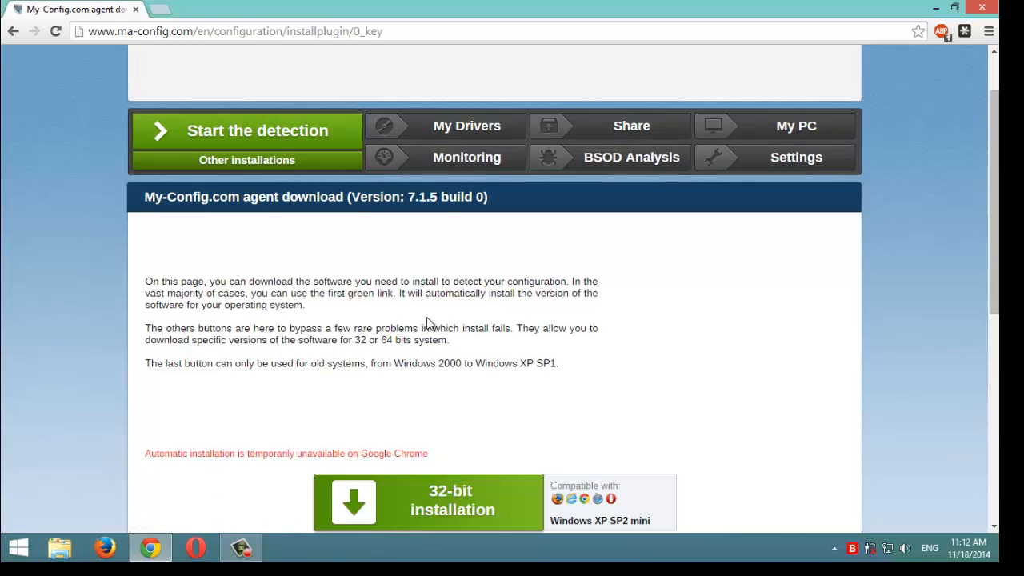
{"action": "scroll", "scroll_direction": "down", "scroll_amount": 3}
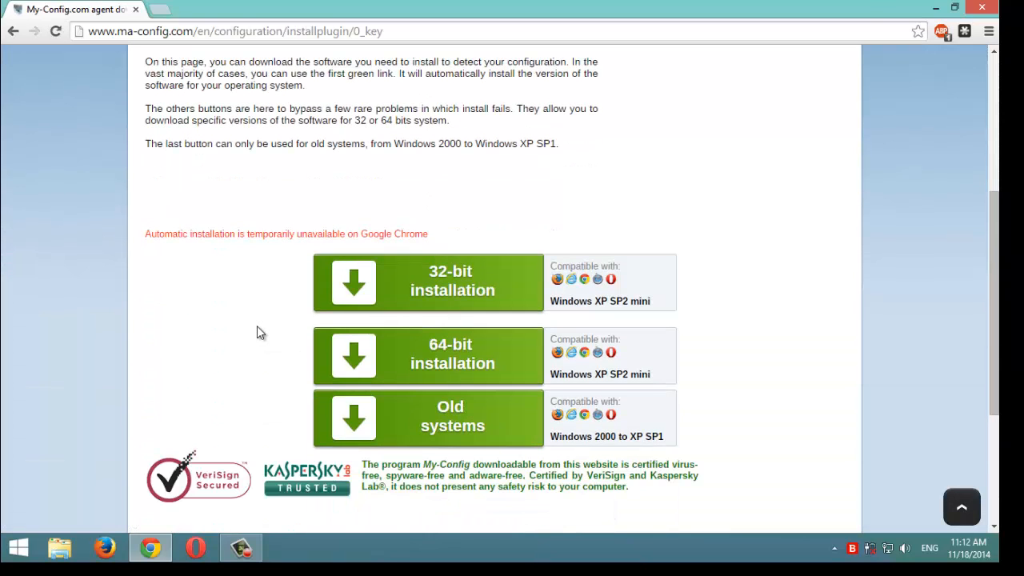
{"action": "mouse_move", "coordinate": [371, 318]}
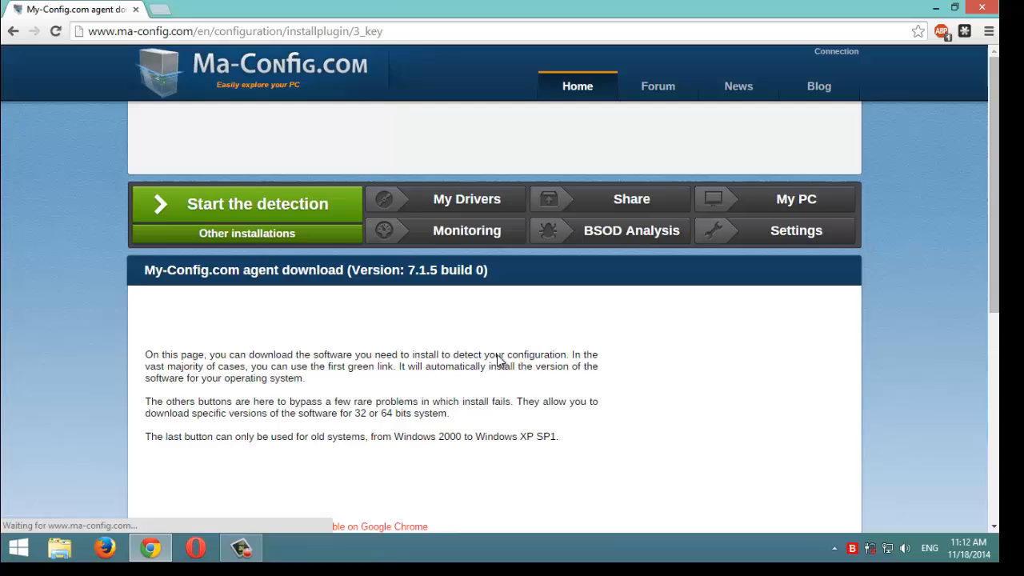
{"action": "scroll", "scroll_direction": "down", "scroll_amount": 3}
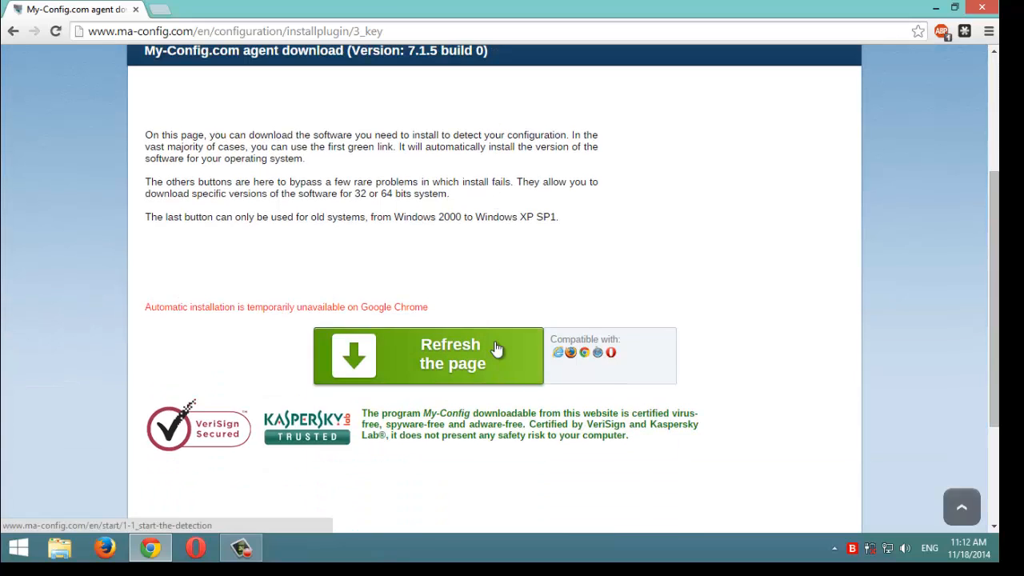
{"action": "left_click", "coordinate": [451, 355]}
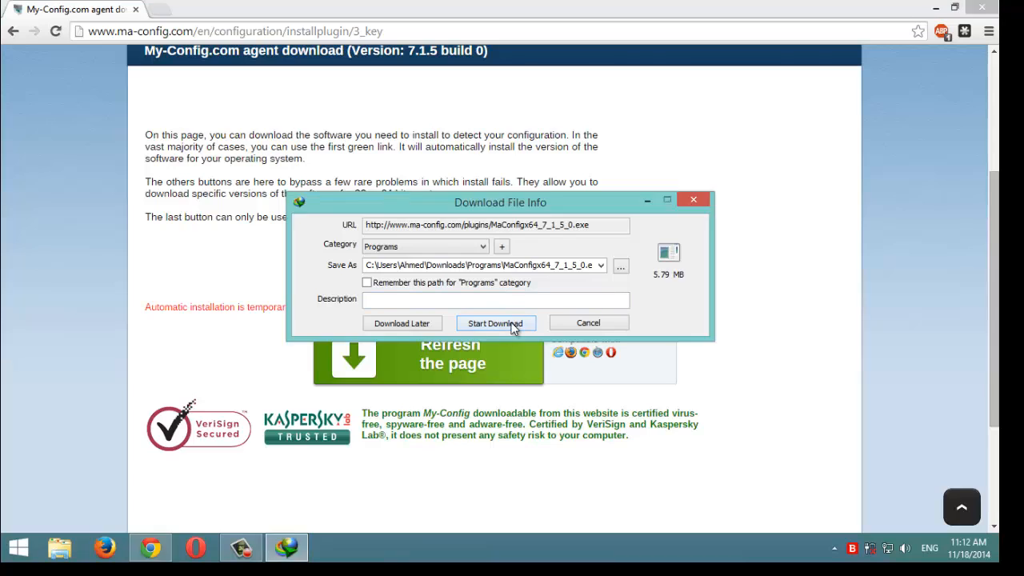
- Start the IDM download of the 5.79 MB MaConfig64 7.1.5 installer to completion
{"action": "left_click", "coordinate": [496, 323]}
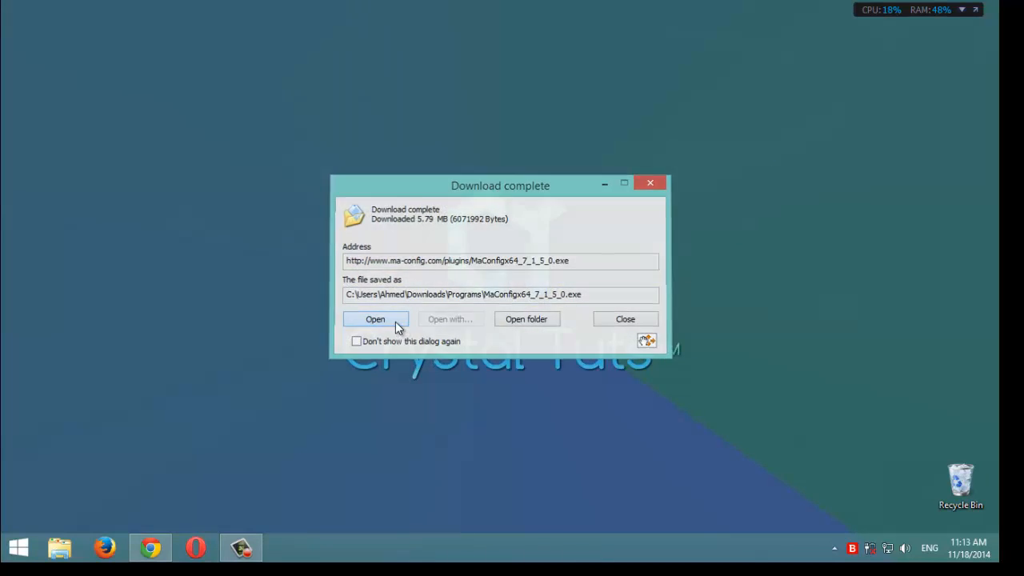
- Run the downloaded MaConfig64 installer in English with silent mode enabled
{"action": "left_click", "coordinate": [374, 318]}
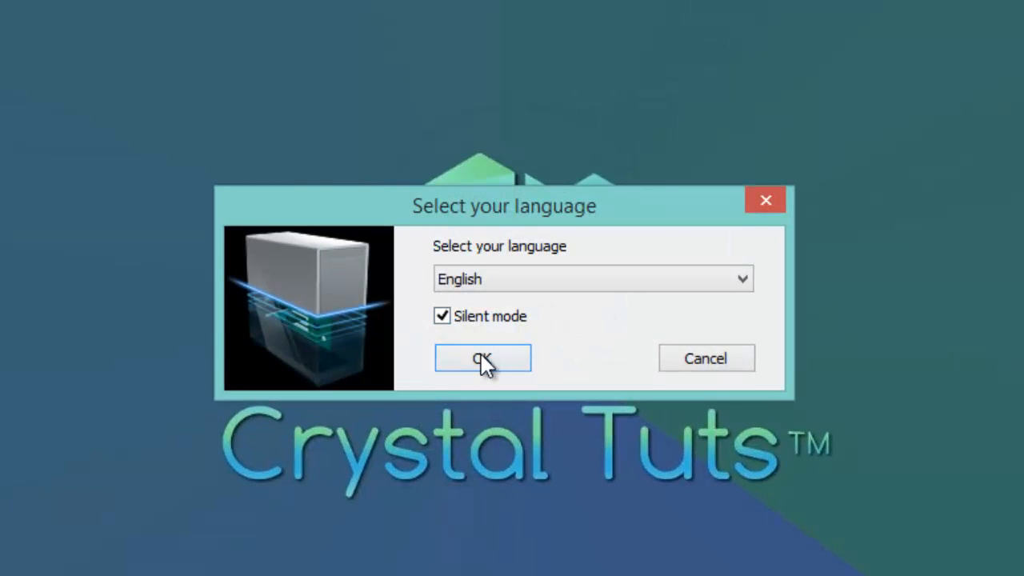
{"action": "left_click", "coordinate": [483, 358]}
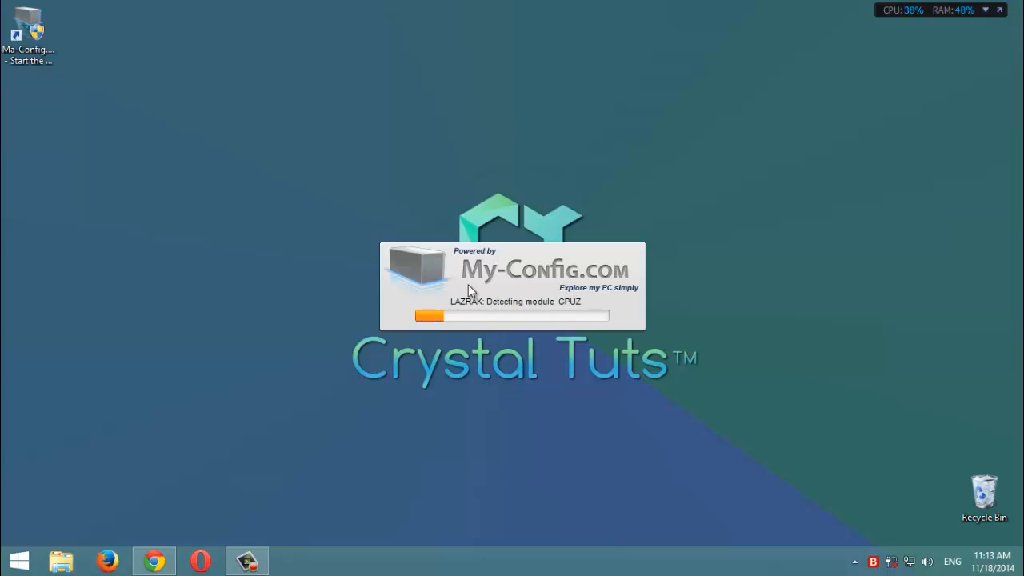
{"action": "mouse_move", "coordinate": [375, 205]}
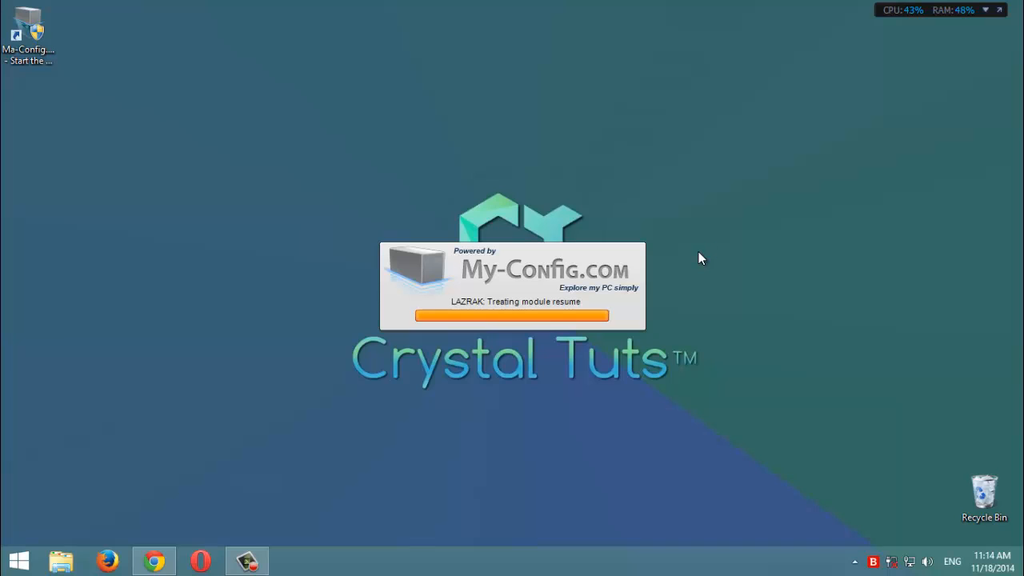
{"action": "mouse_move", "coordinate": [691, 244]}
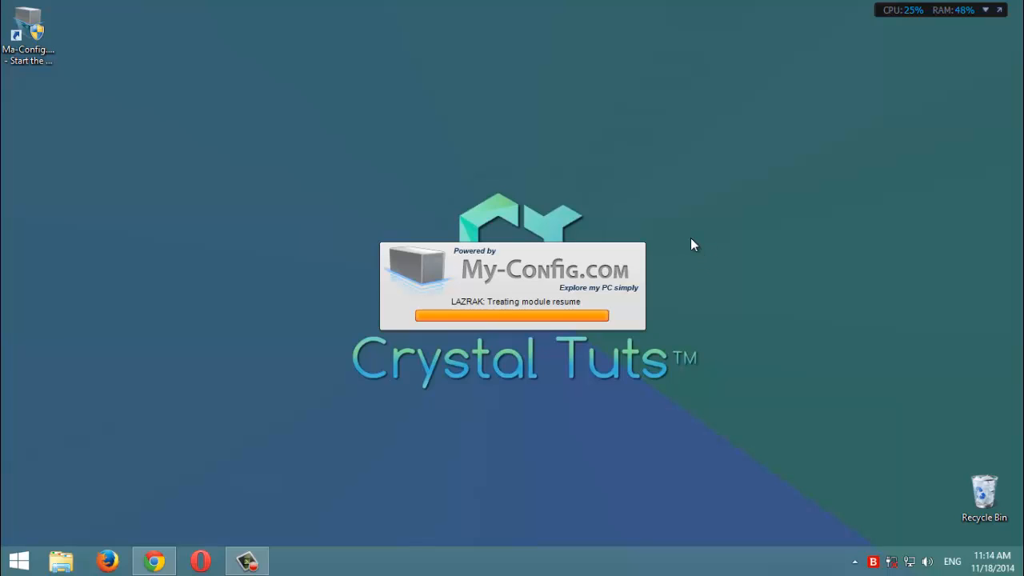
{"action": "mouse_move", "coordinate": [355, 291]}
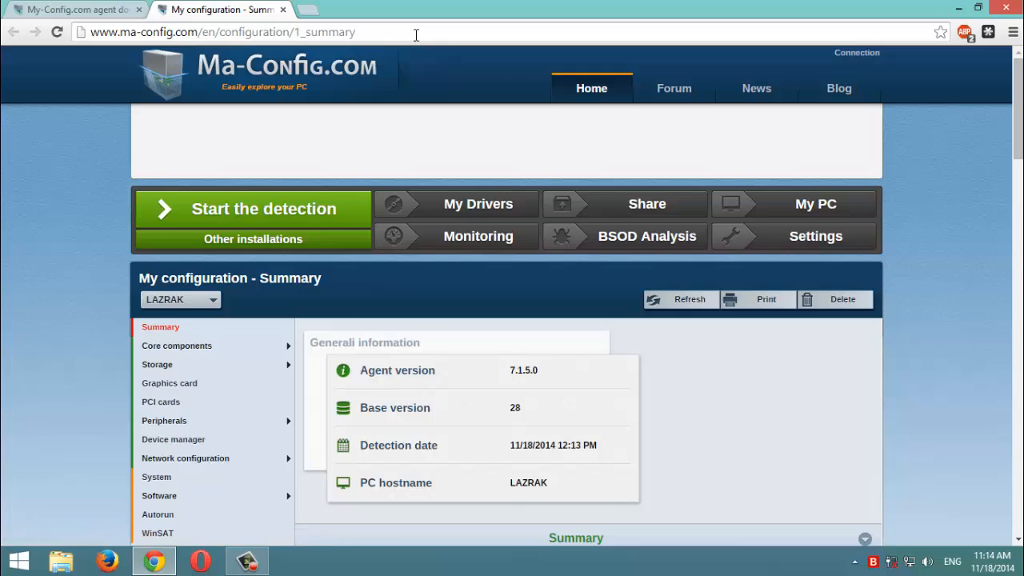
{"action": "mouse_move", "coordinate": [472, 204]}
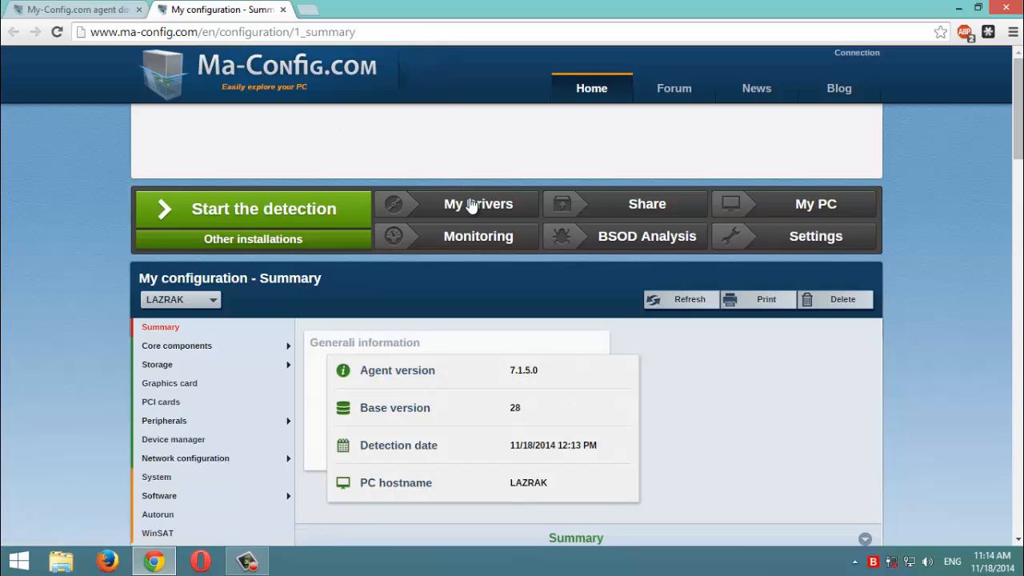
- Open My Drivers for this PC and scroll to the Motherboard drivers section
{"action": "left_click", "coordinate": [477, 205]}
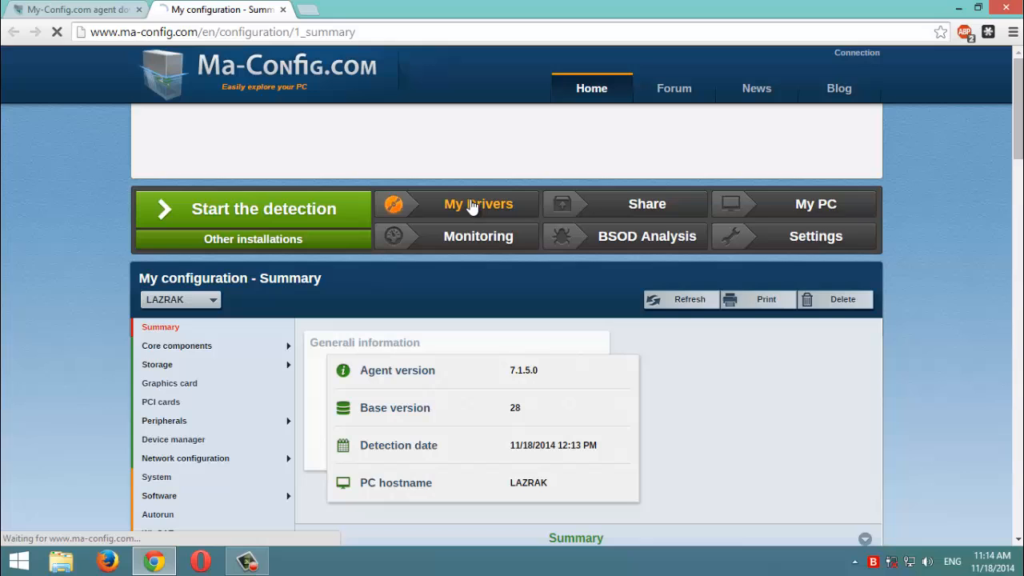
{"action": "left_click", "coordinate": [476, 205]}
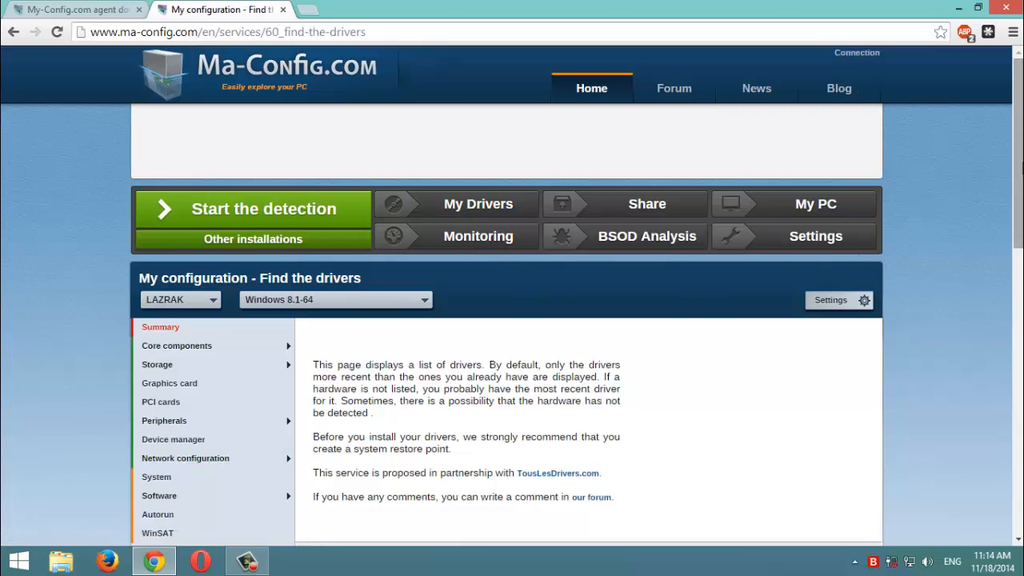
{"action": "scroll", "scroll_direction": "down", "scroll_amount": 3}
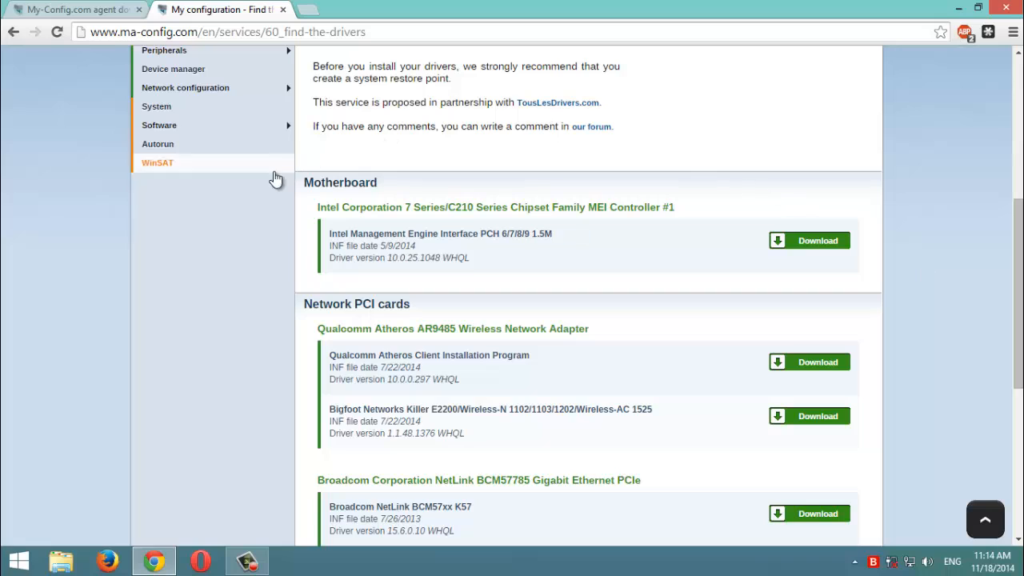
{"action": "mouse_move", "coordinate": [314, 184]}
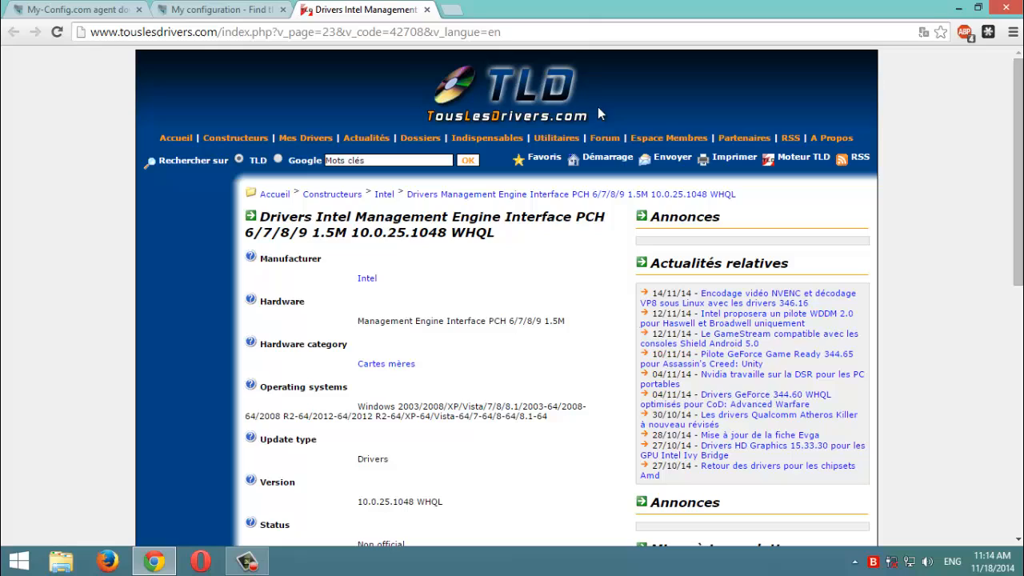
{"action": "mouse_move", "coordinate": [575, 99]}
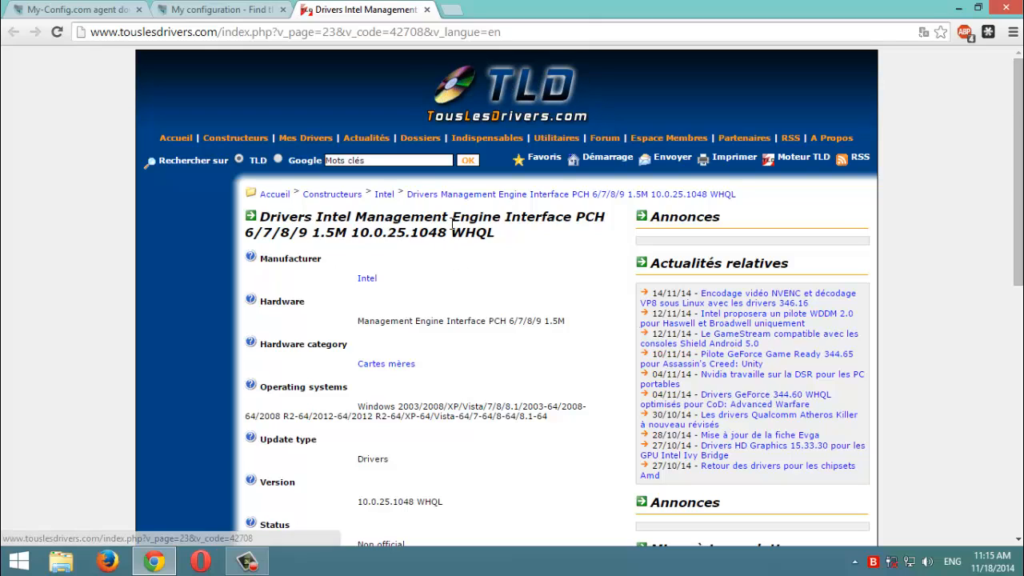
{"action": "mouse_move", "coordinate": [467, 249]}
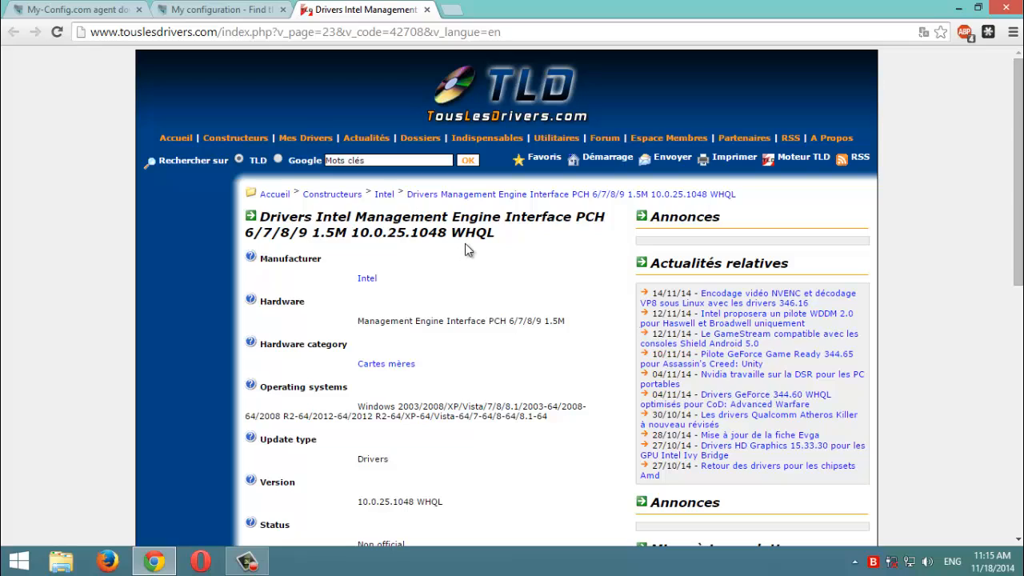
{"action": "mouse_move", "coordinate": [499, 242]}
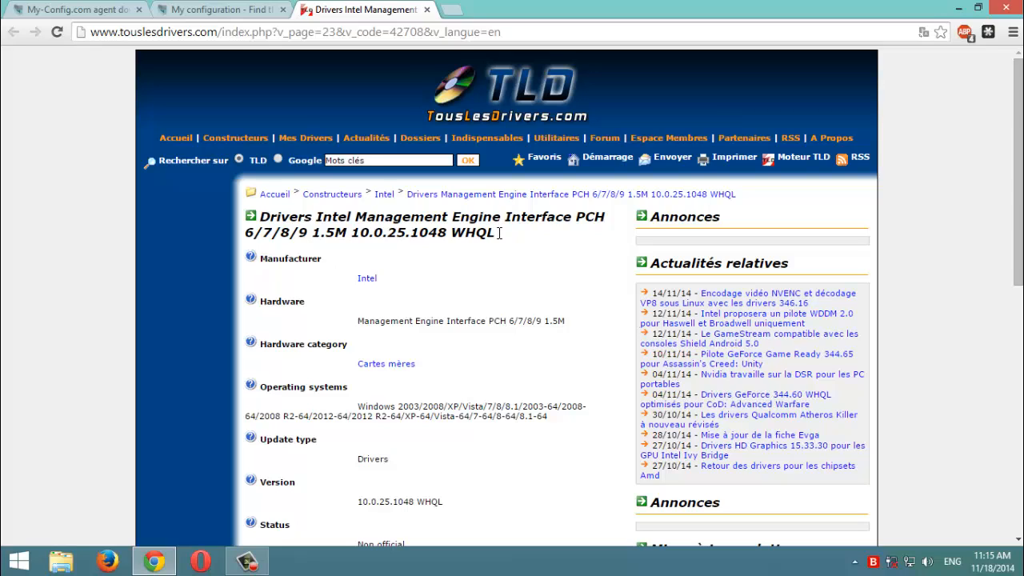
{"action": "mouse_move", "coordinate": [497, 234]}
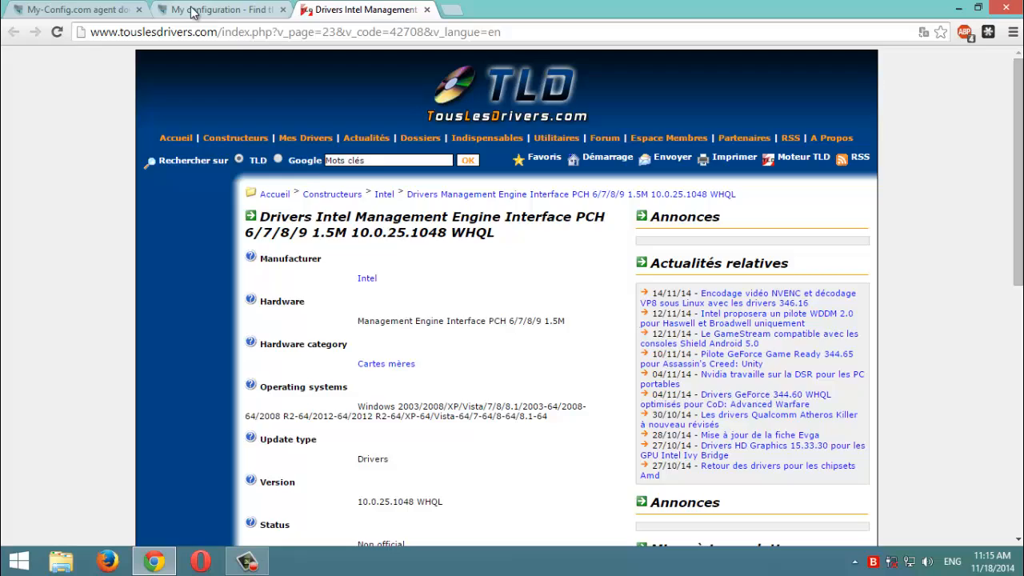
- Start the Intel Management Engine Interface 10.0.25.1048 driver download, bringing up its 74.4 MB file popup
{"action": "left_click", "coordinate": [216, 9]}
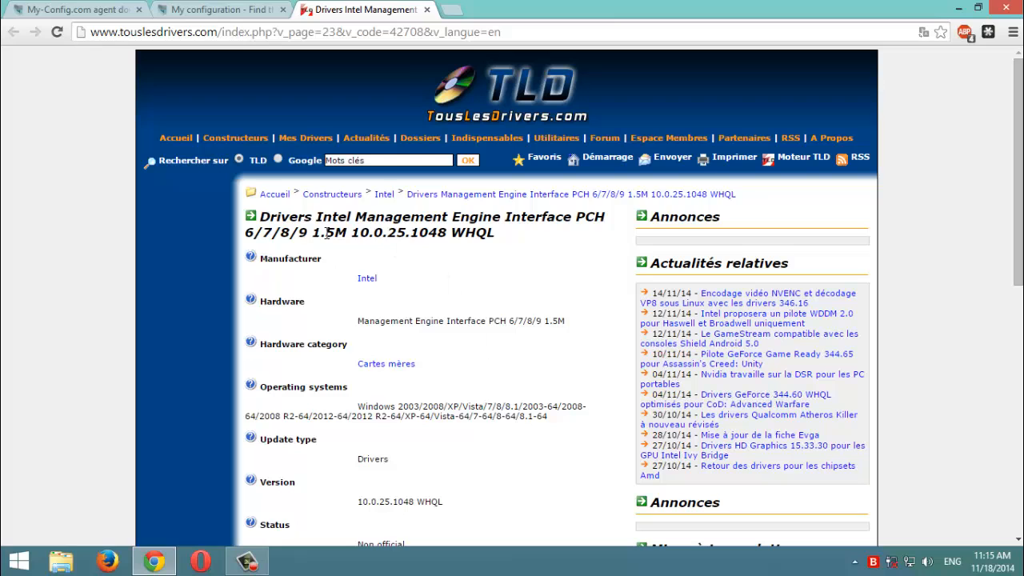
{"action": "scroll", "scroll_direction": "down", "scroll_amount": 3}
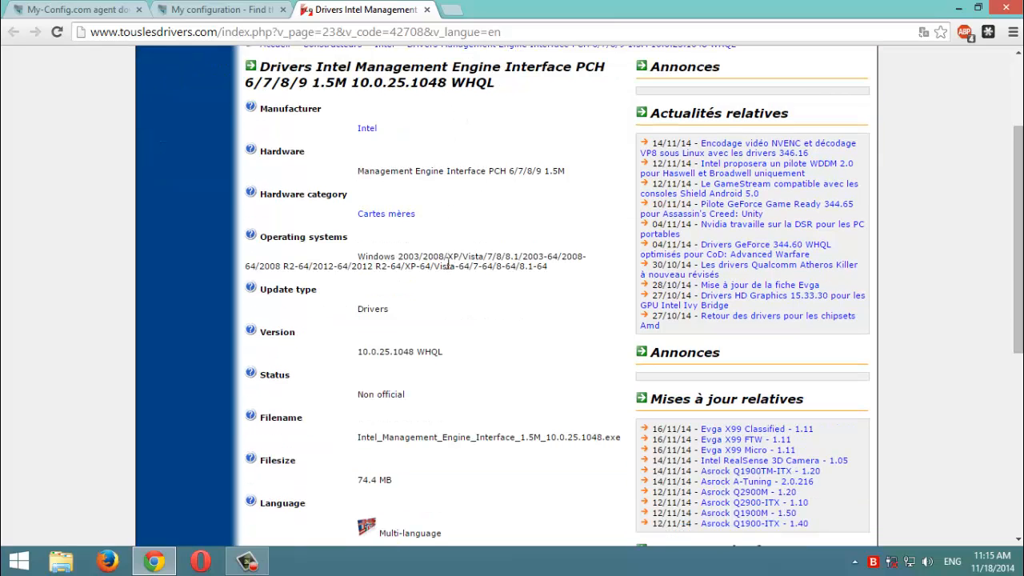
{"action": "scroll", "scroll_direction": "down", "scroll_amount": 3}
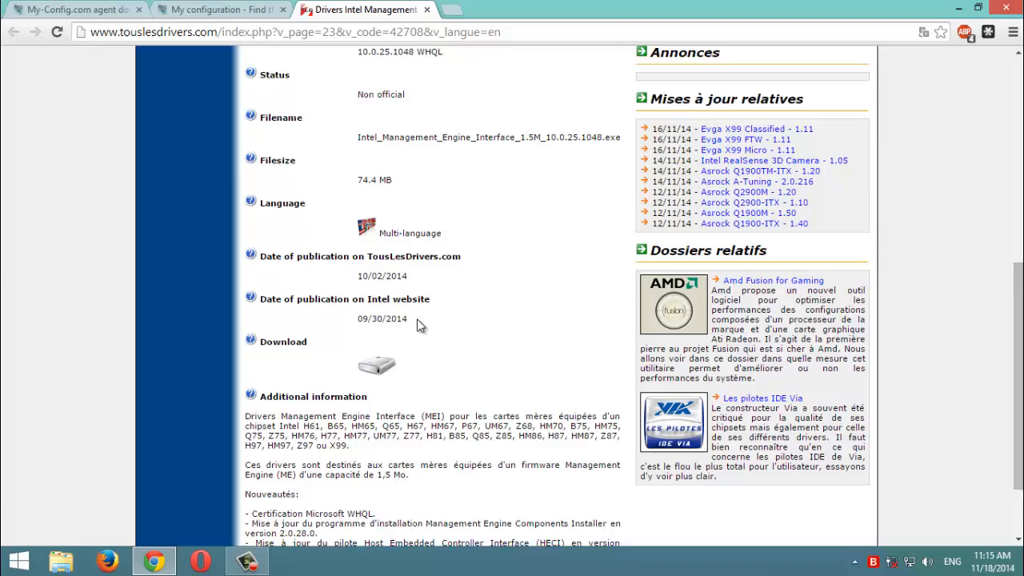
{"action": "scroll", "scroll_direction": "down", "scroll_amount": 3}
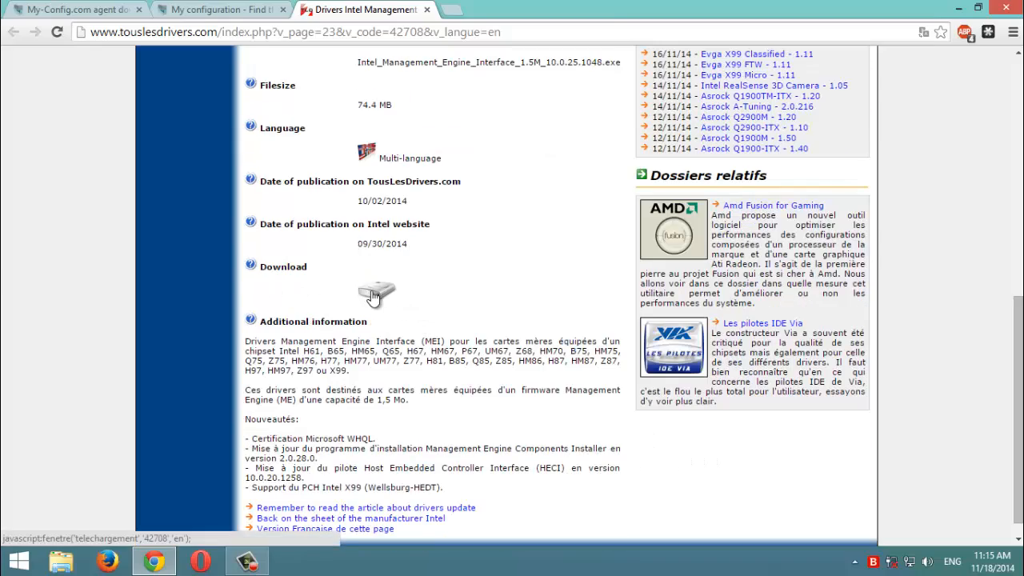
{"action": "left_click", "coordinate": [376, 294]}
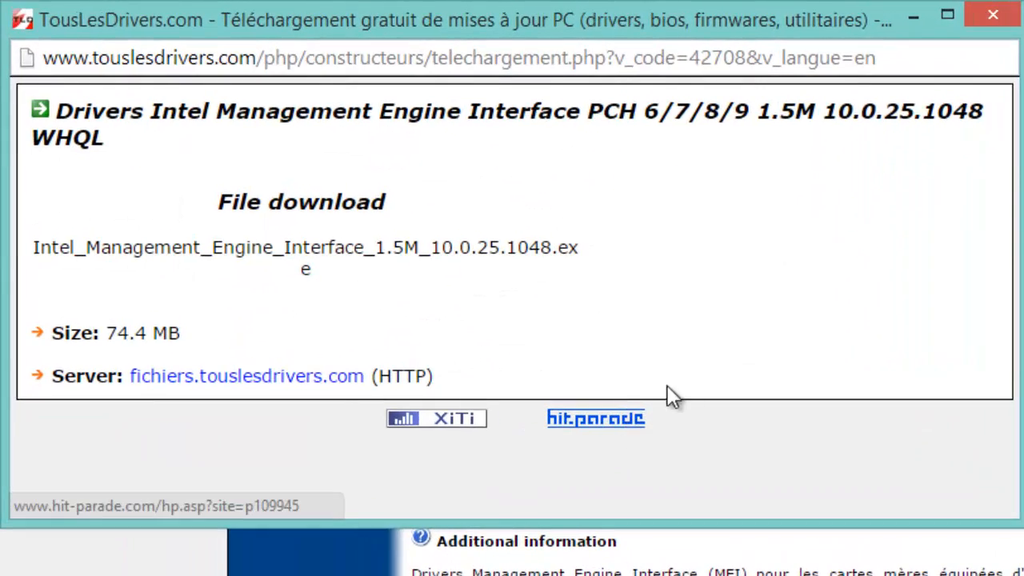
{"action": "mouse_move", "coordinate": [300, 329]}
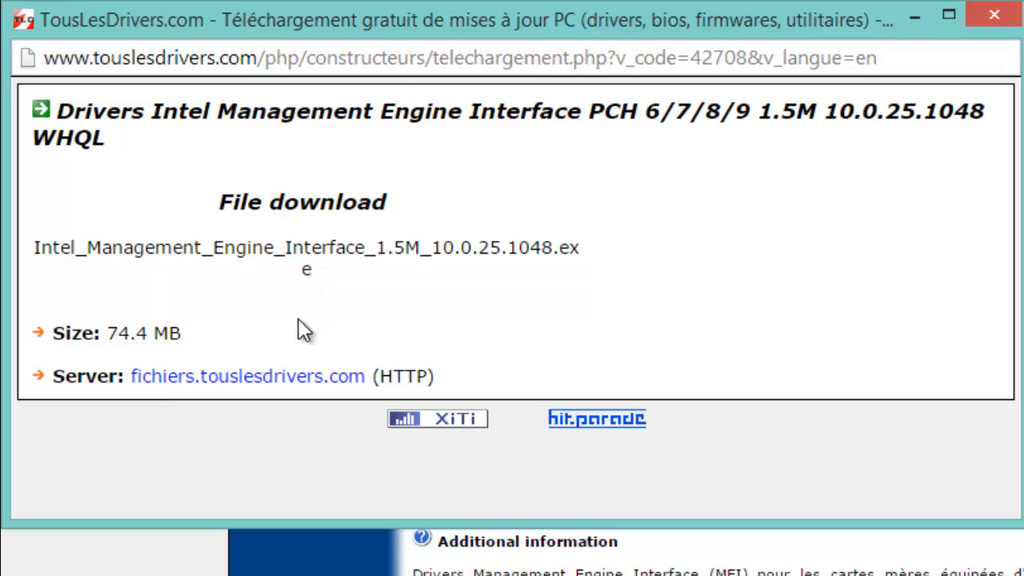
{"action": "mouse_move", "coordinate": [246, 336]}
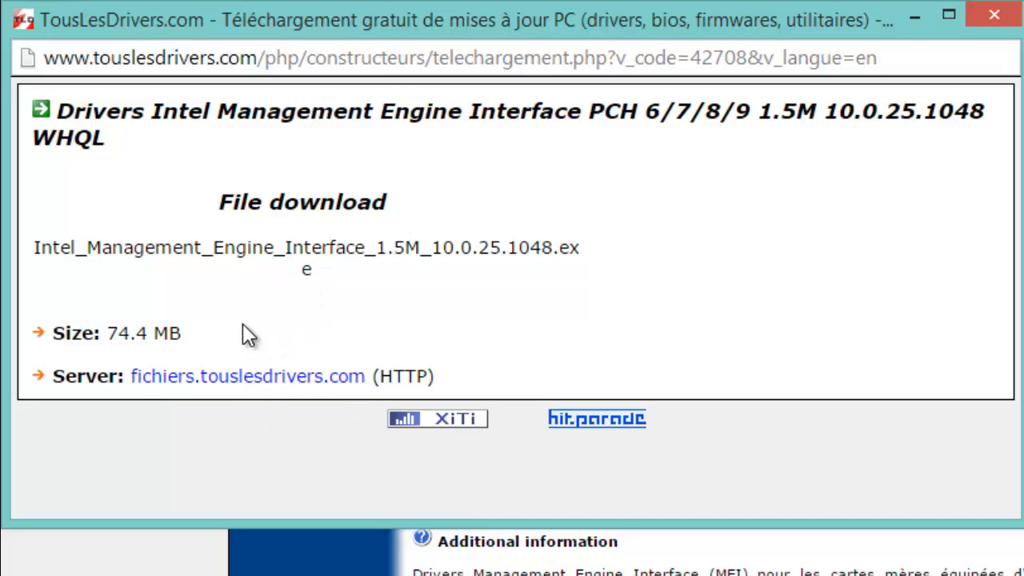
{"action": "mouse_move", "coordinate": [345, 328]}
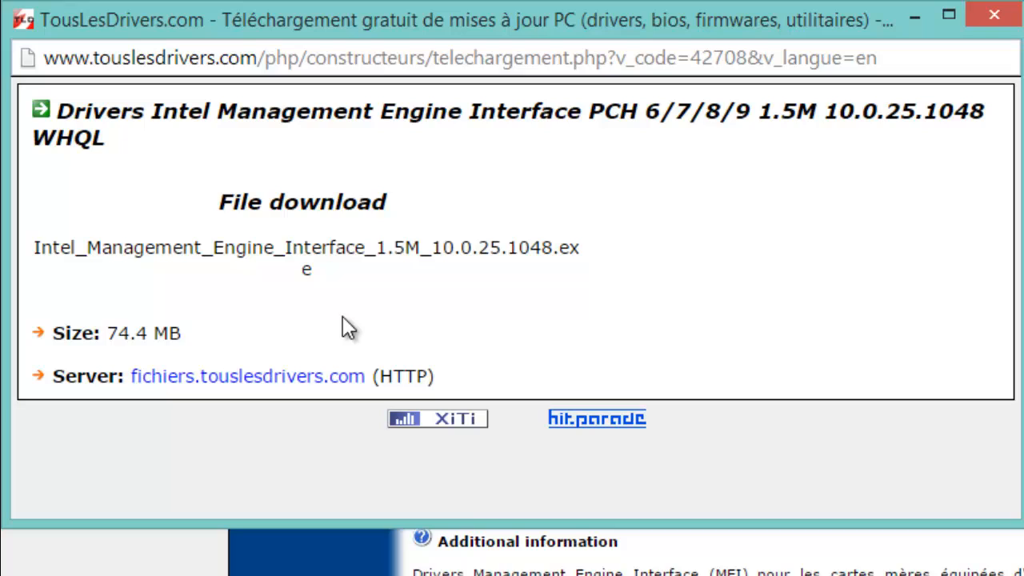
{"action": "mouse_move", "coordinate": [690, 218]}
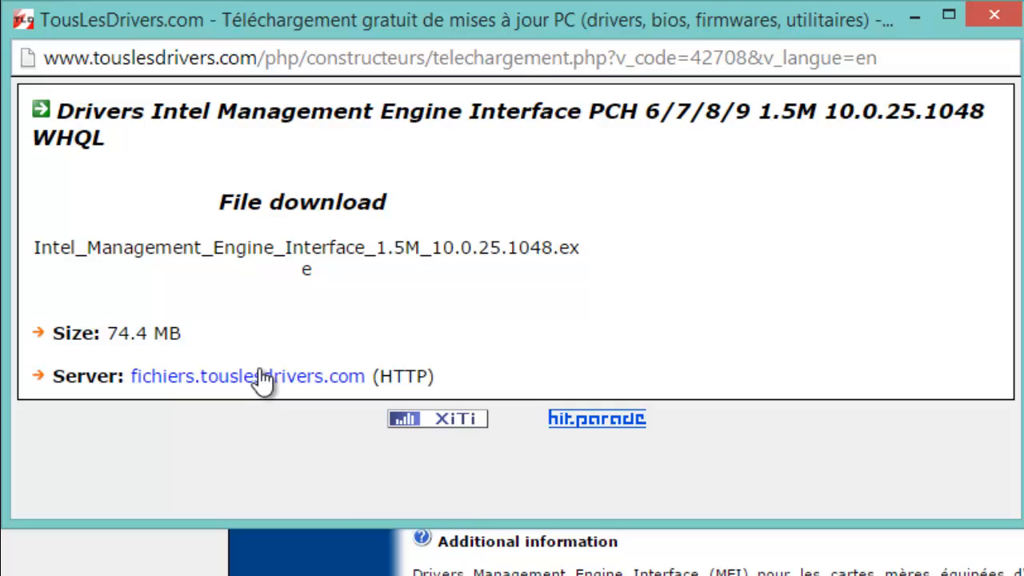
- Follow the fichiers.touslesdrivers.com server link so IDM picks up the Intel installer
{"action": "left_click", "coordinate": [243, 376]}
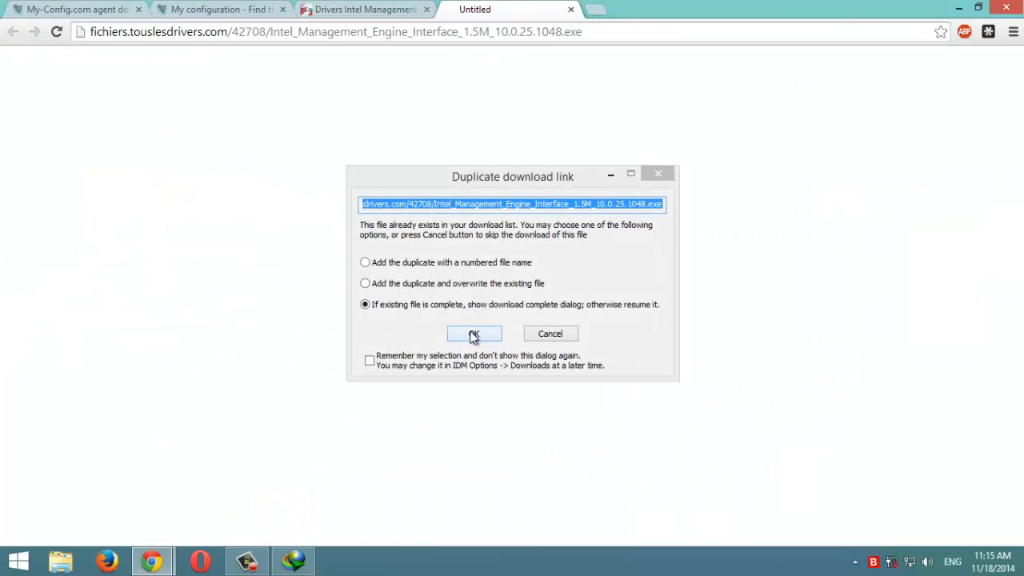
- Confirm the duplicate download link and let IDM finish the 74.47 MB Intel installer download
{"action": "left_click", "coordinate": [473, 332]}
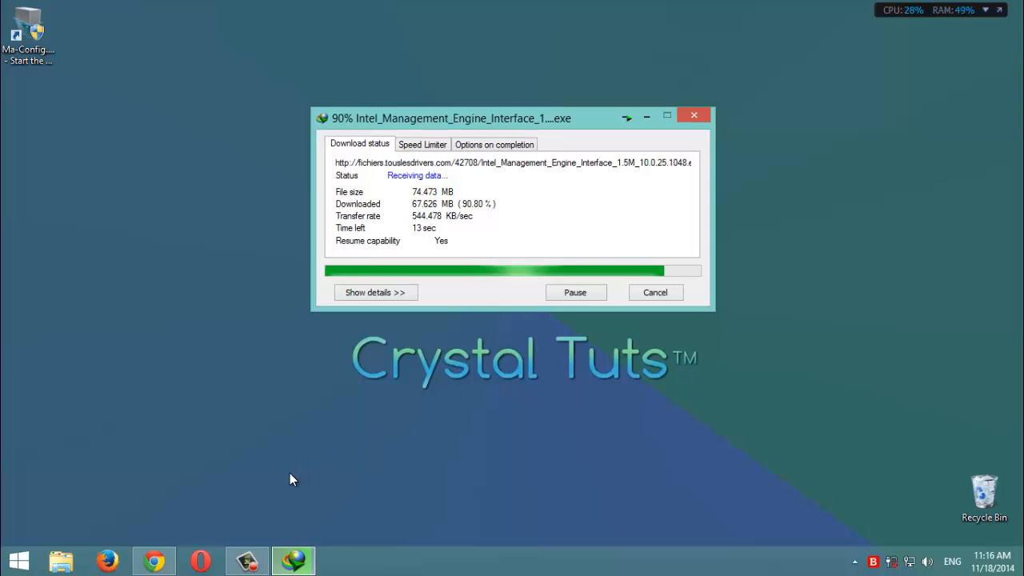
{"action": "mouse_move", "coordinate": [279, 426]}
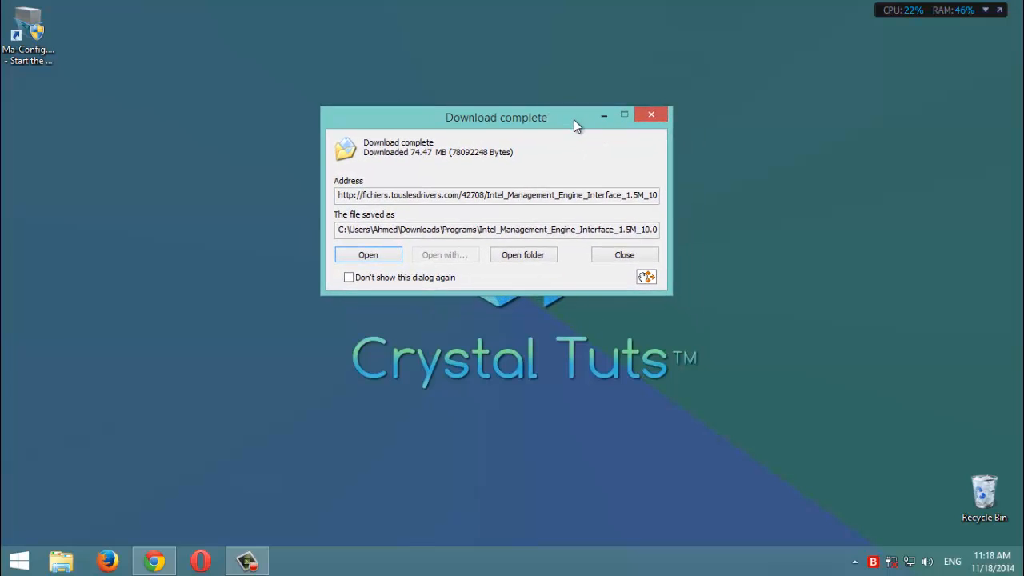
{"action": "left_click_drag", "start_coordinate": [496, 117], "coordinate": [528, 136]}
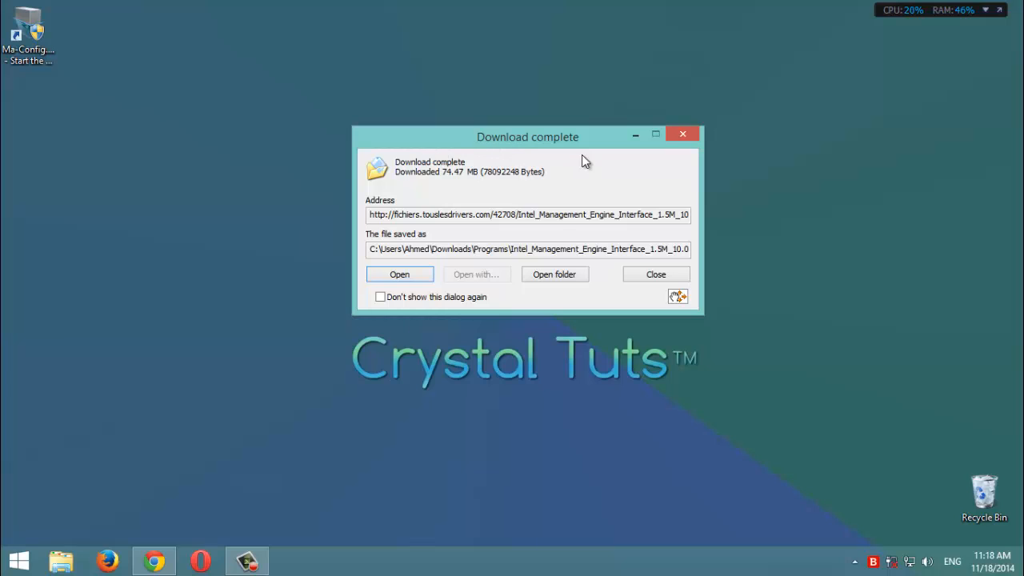
{"action": "mouse_move", "coordinate": [596, 144]}
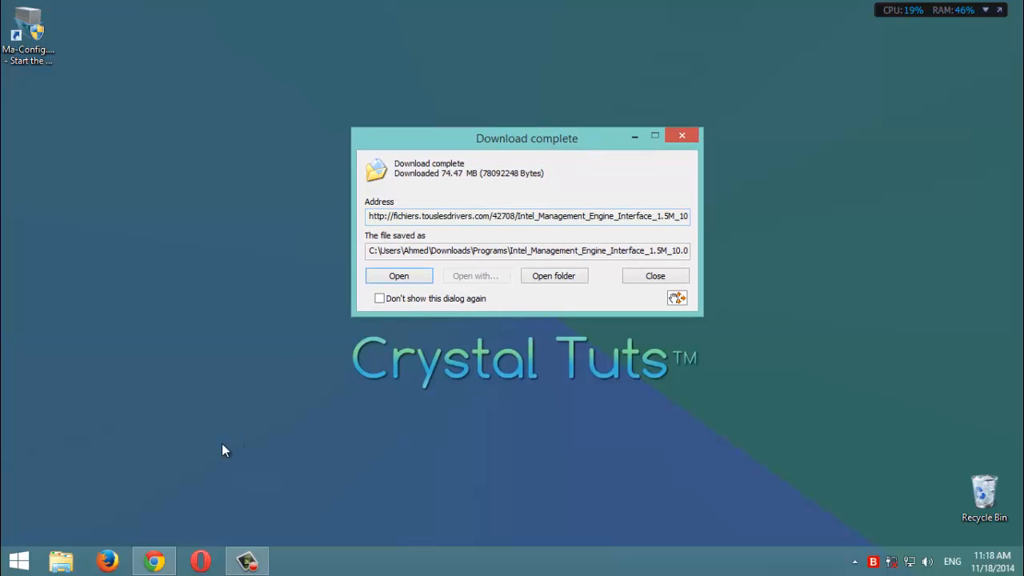
{"action": "mouse_move", "coordinate": [611, 141]}
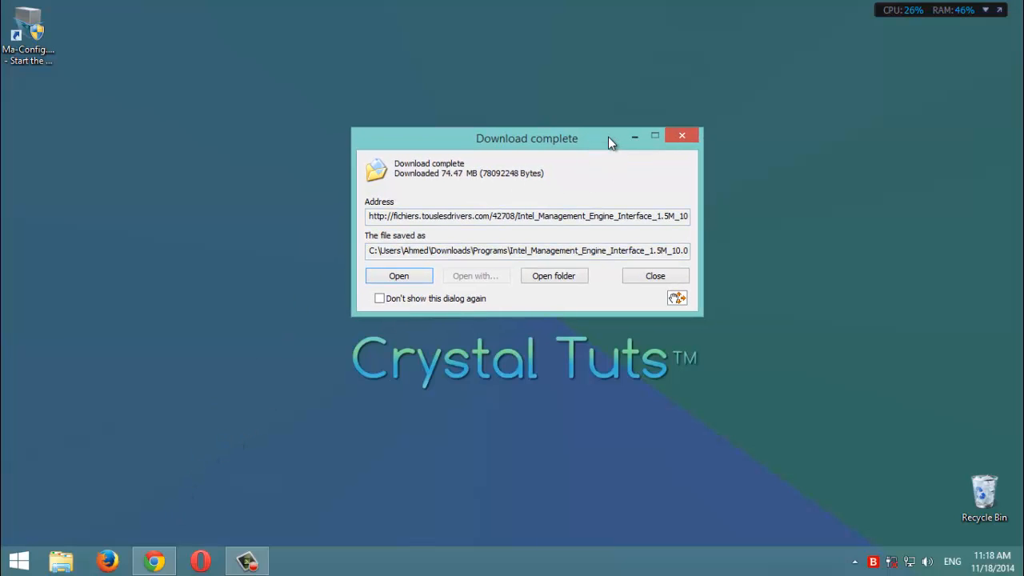
{"action": "left_click_drag", "start_coordinate": [527, 137], "coordinate": [522, 128]}
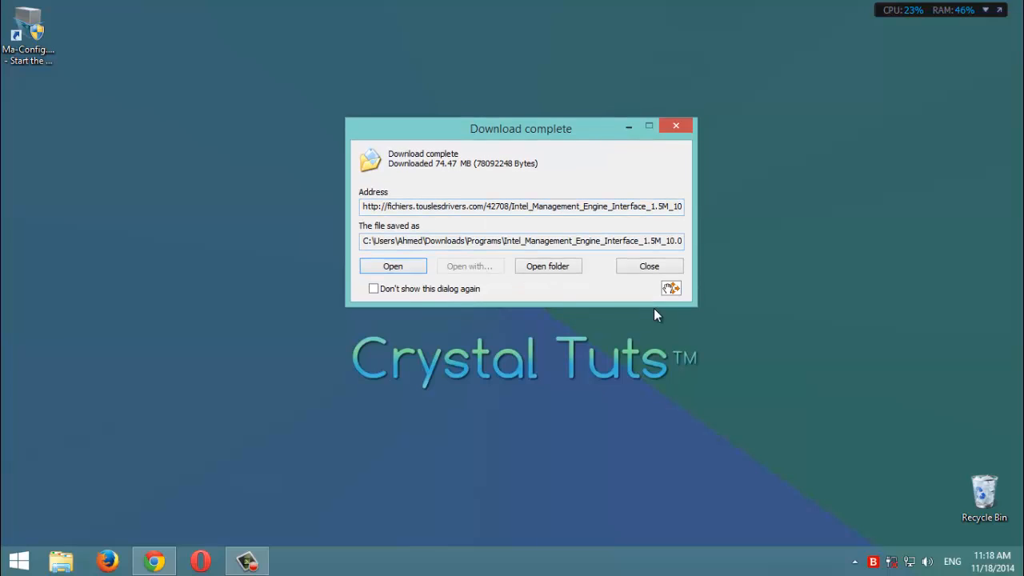
{"action": "mouse_move", "coordinate": [950, 169]}
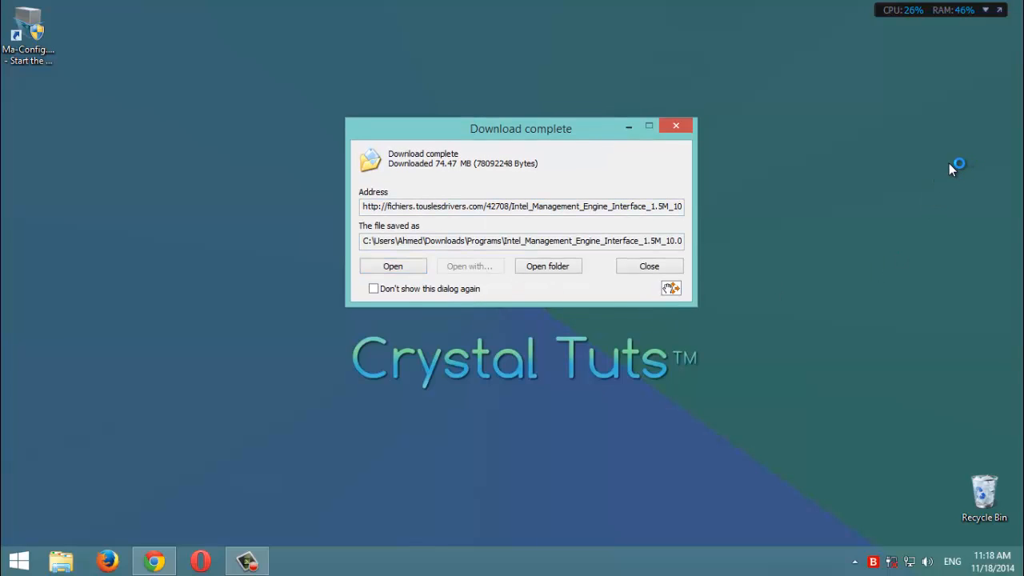
{"action": "mouse_move", "coordinate": [848, 179]}
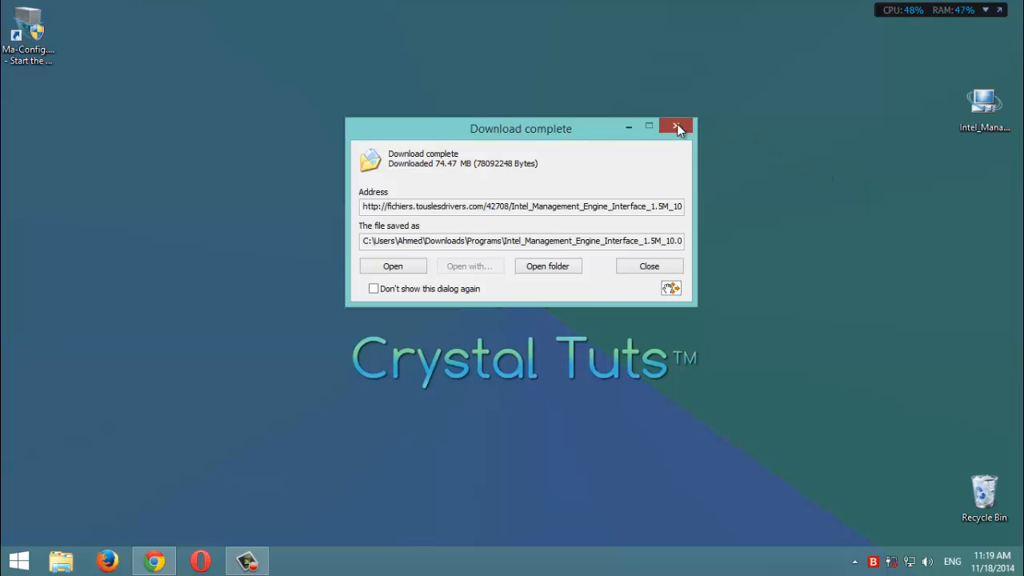
- Close the download notice and run the Intel Management Engine Interface installer from the desktop
{"action": "left_click", "coordinate": [675, 128]}
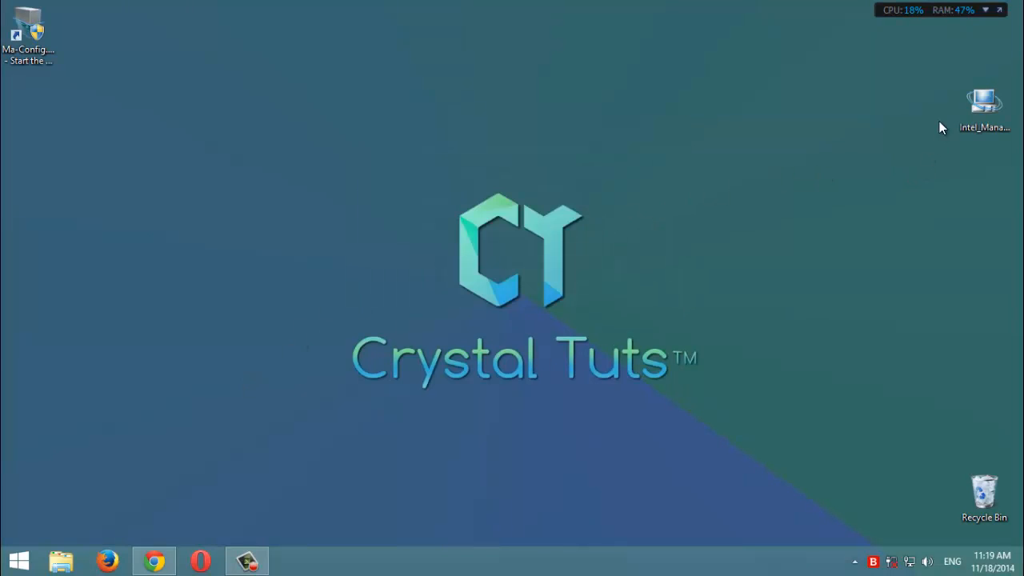
{"action": "left_click", "coordinate": [982, 97]}
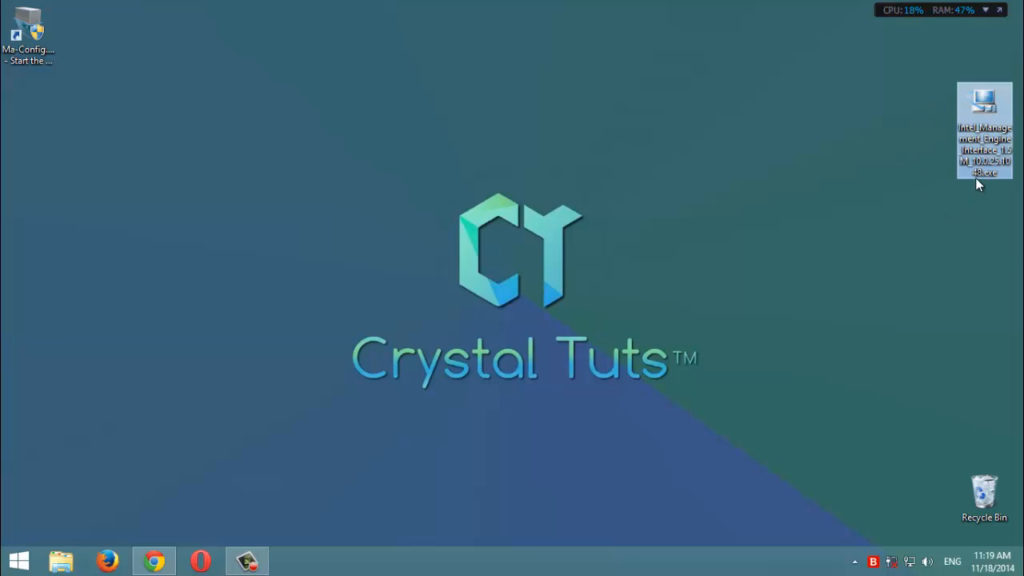
{"action": "mouse_move", "coordinate": [942, 190]}
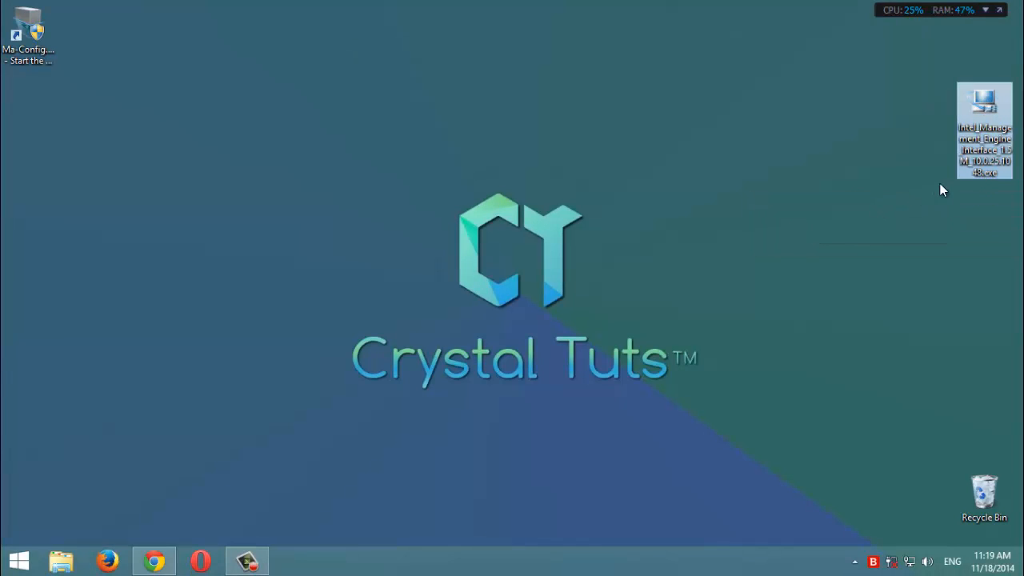
{"action": "mouse_move", "coordinate": [967, 194]}
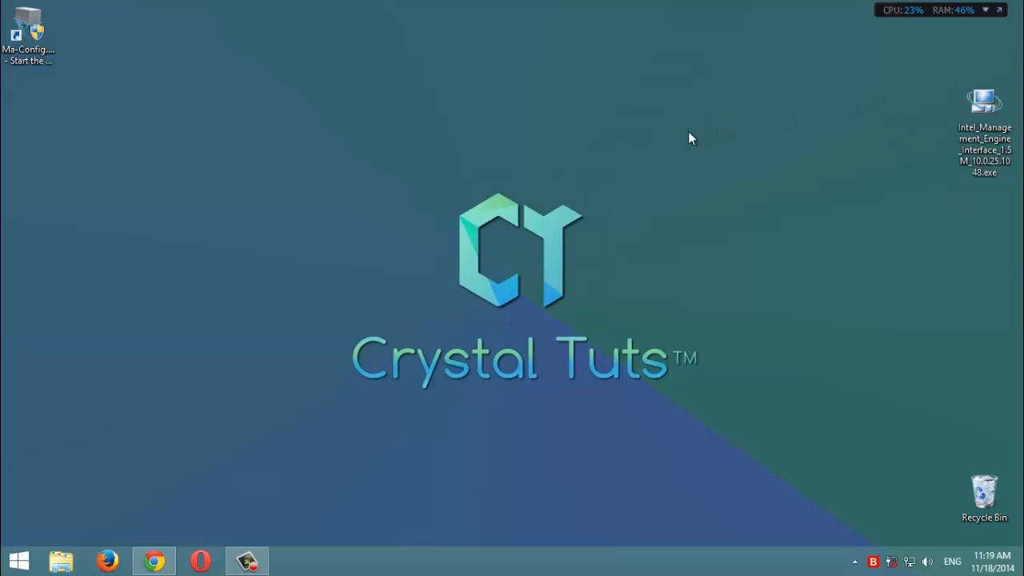
{"action": "mouse_move", "coordinate": [659, 150]}
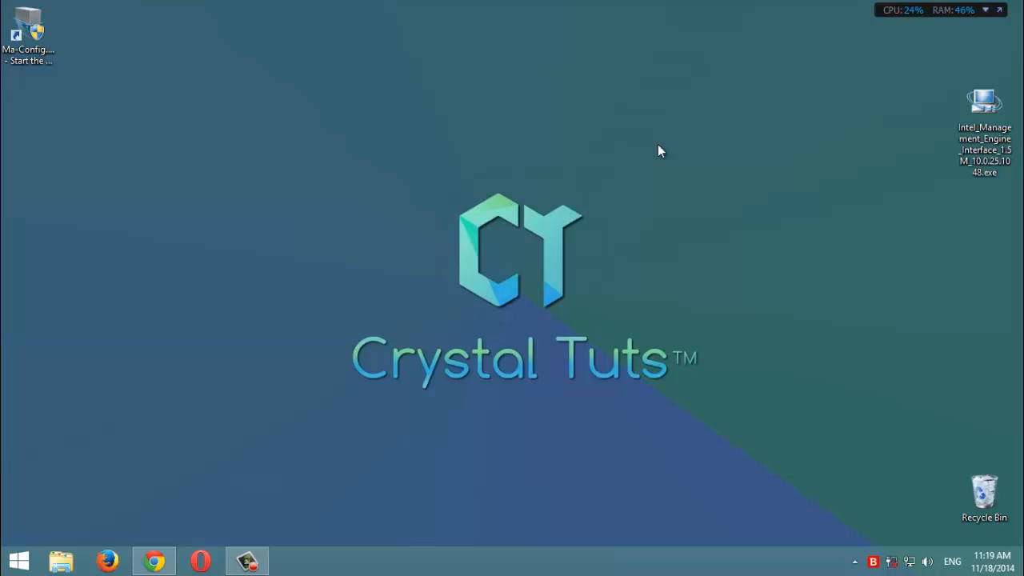
{"action": "mouse_move", "coordinate": [363, 292]}
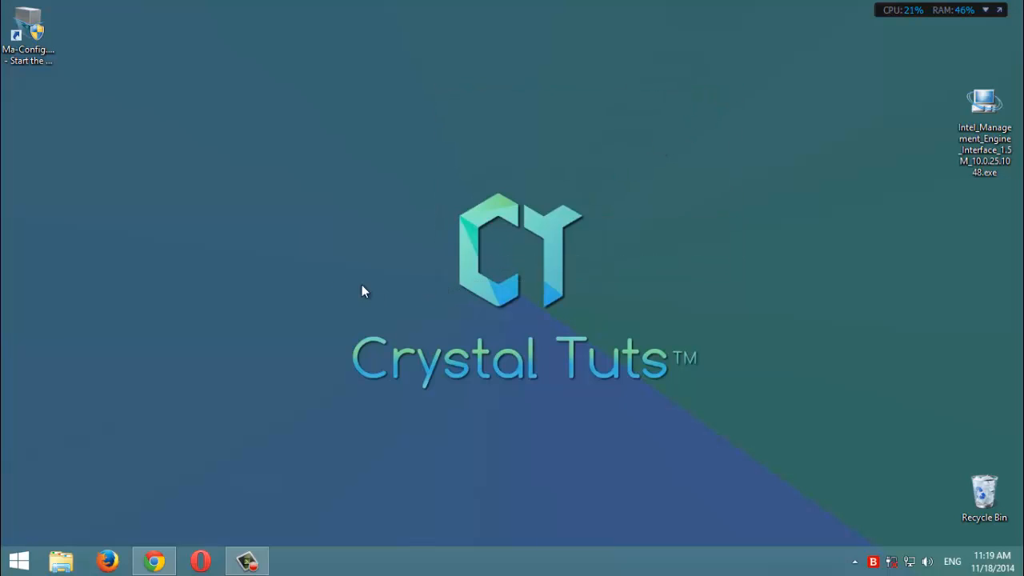
{"action": "mouse_move", "coordinate": [445, 86]}
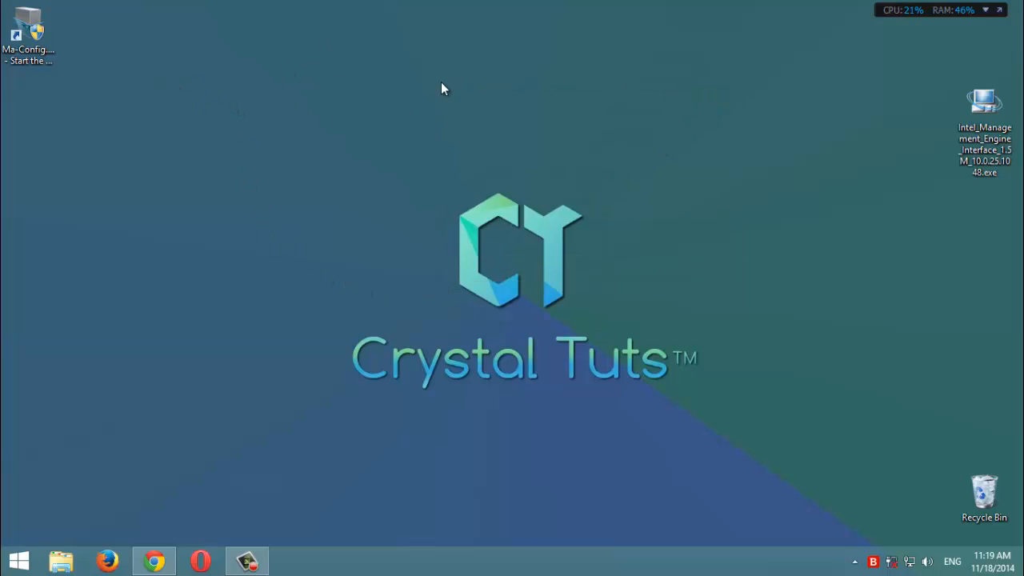
{"action": "mouse_move", "coordinate": [869, 111]}
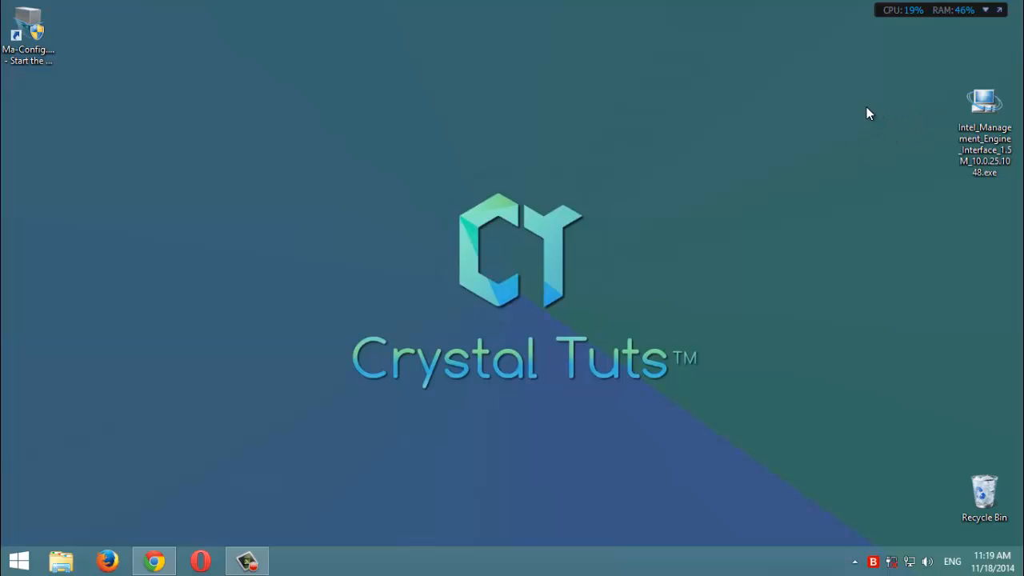
{"action": "left_click", "coordinate": [984, 96]}
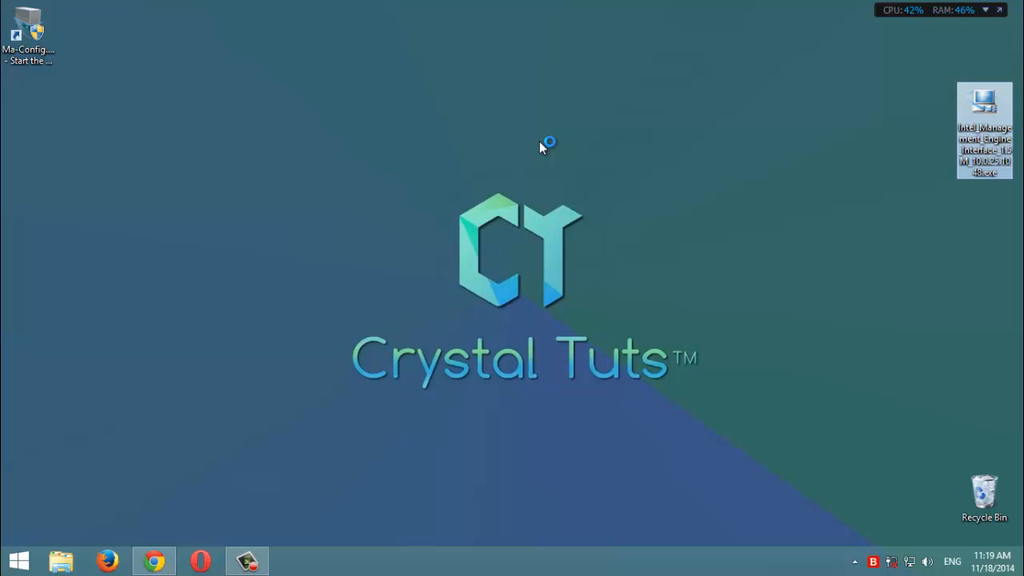
{"action": "mouse_move", "coordinate": [547, 147]}
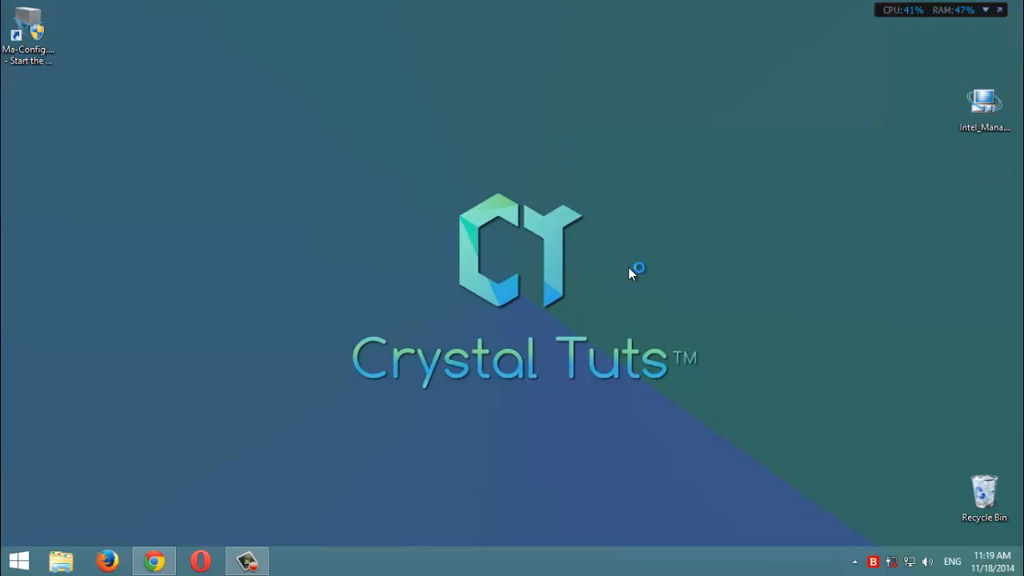
{"action": "mouse_move", "coordinate": [611, 264]}
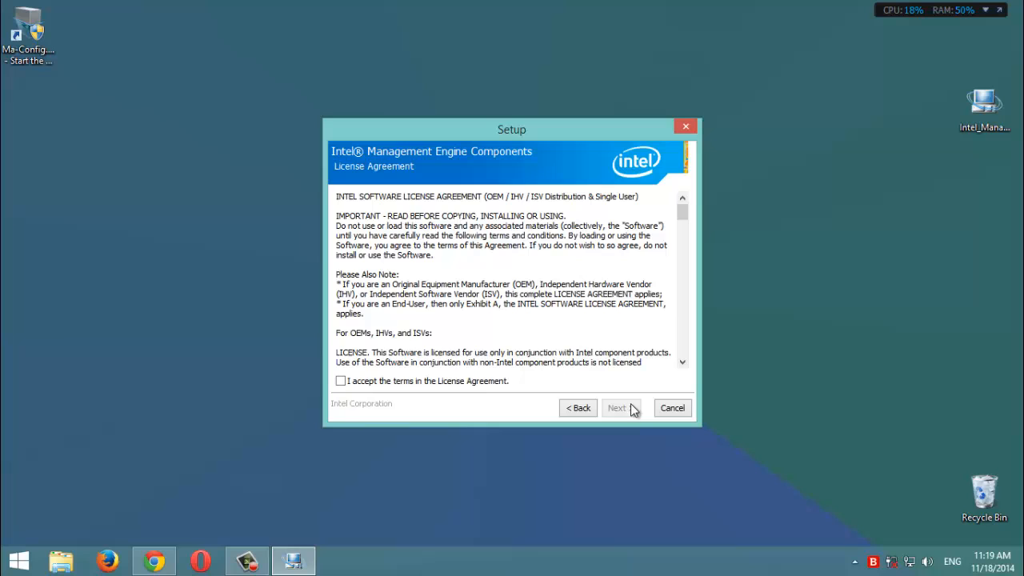
- Accept the license terms to start installing, moving the Setup window aside while it updates
{"action": "left_click", "coordinate": [620, 407]}
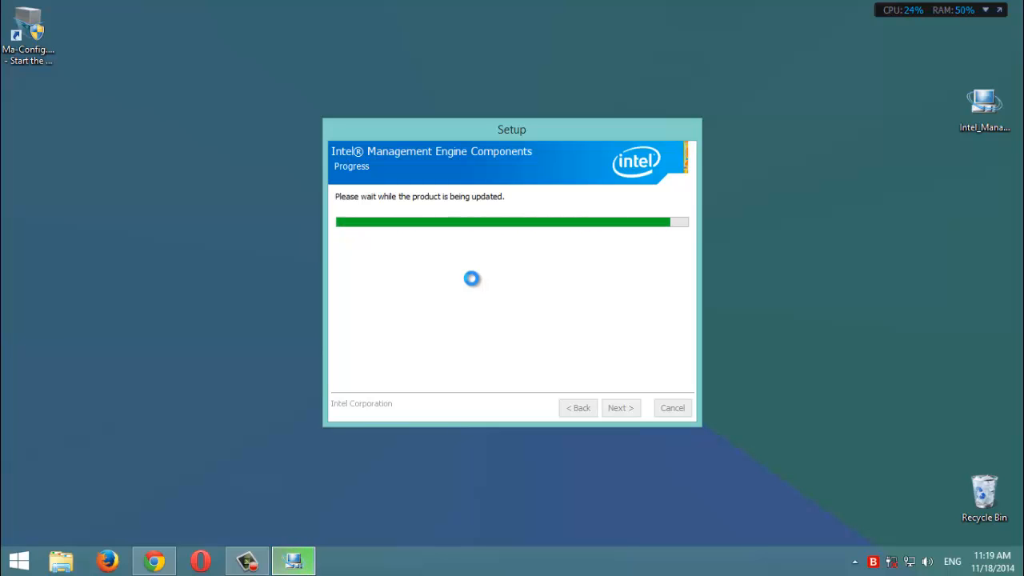
{"action": "left_click_drag", "start_coordinate": [512, 128], "coordinate": [499, 89]}
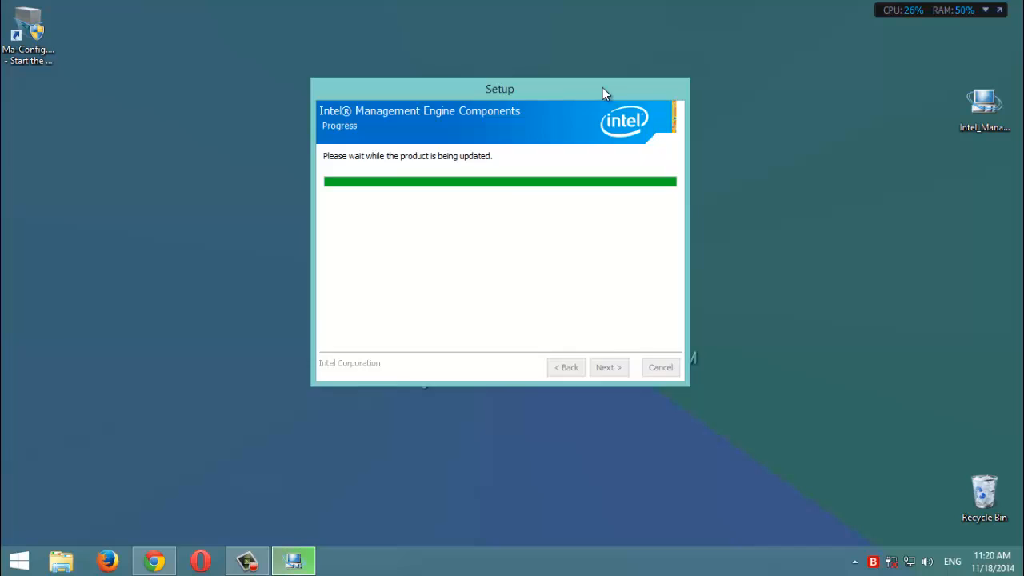
{"action": "left_click_drag", "start_coordinate": [499, 90], "coordinate": [697, 110]}
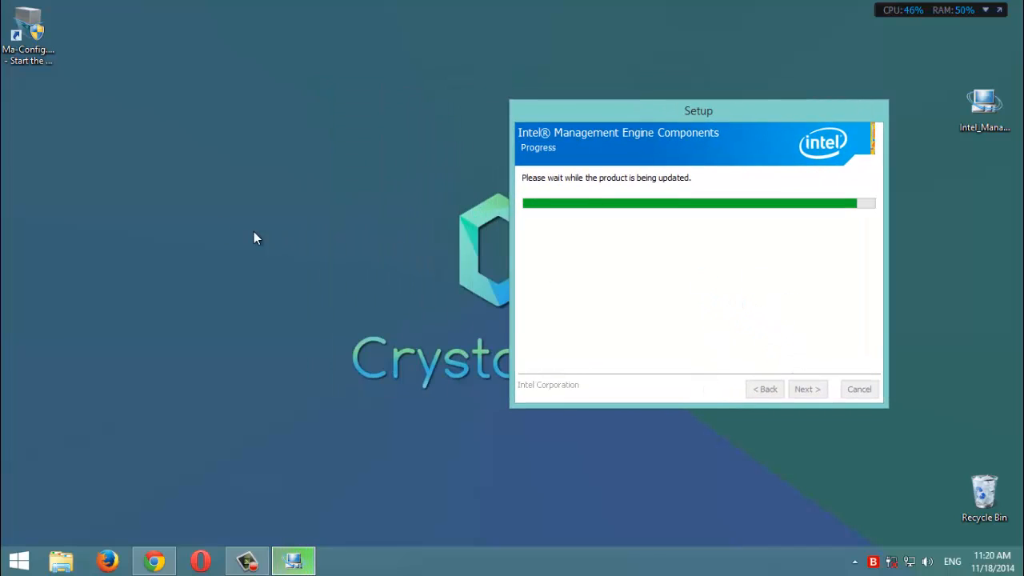
{"action": "mouse_move", "coordinate": [210, 176]}
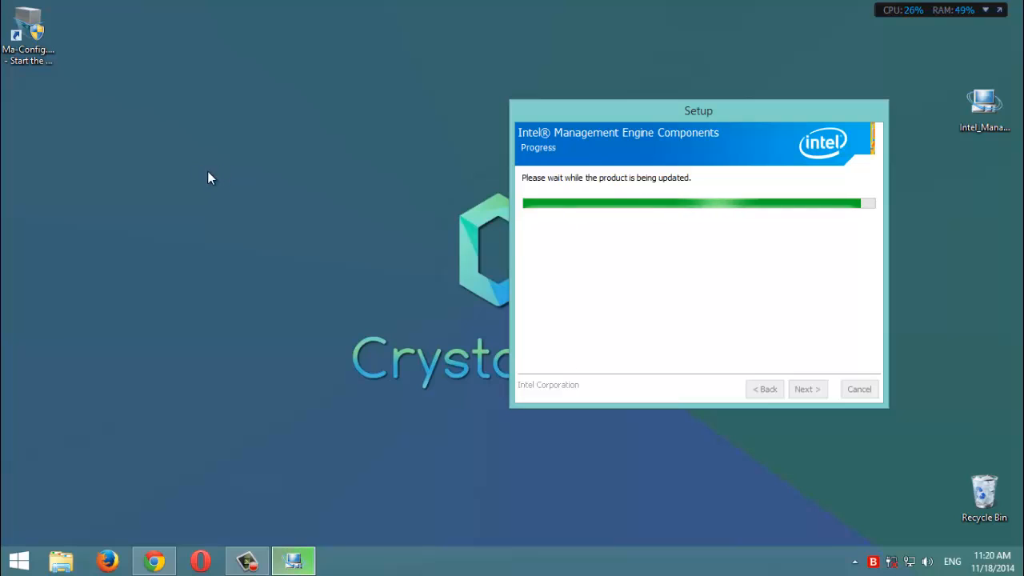
{"action": "mouse_move", "coordinate": [176, 176]}
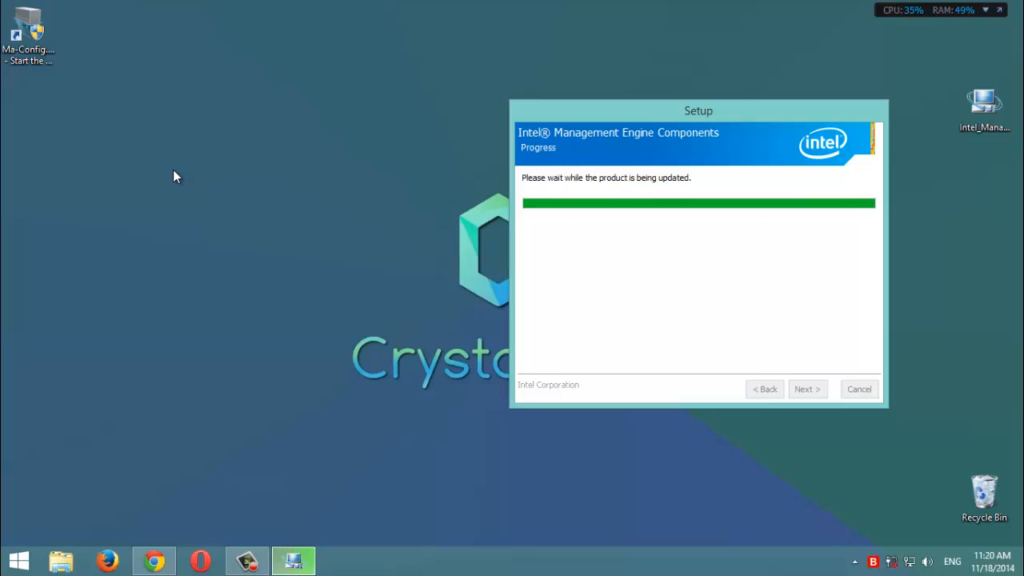
{"action": "mouse_move", "coordinate": [583, 34]}
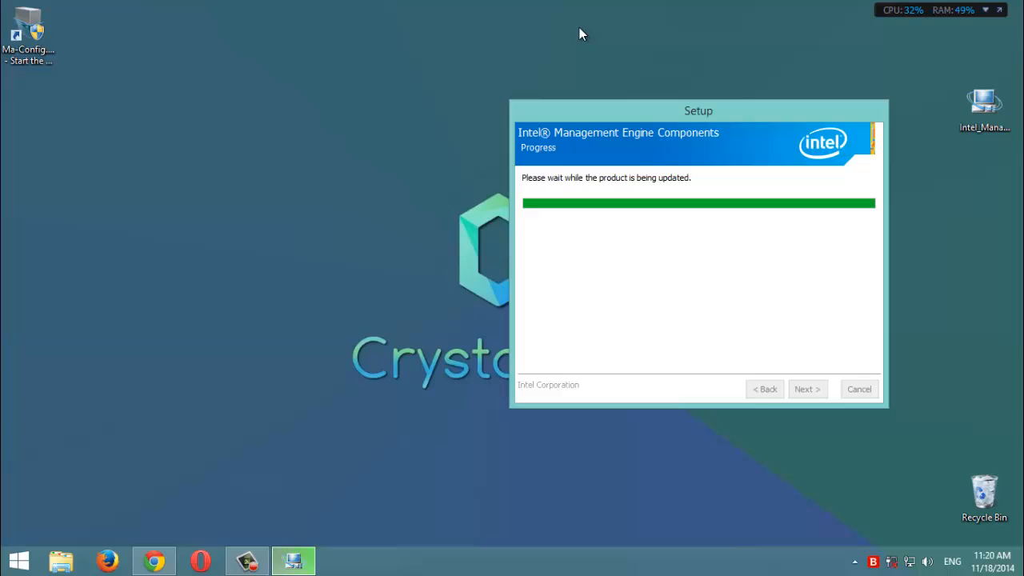
{"action": "mouse_move", "coordinate": [366, 35]}
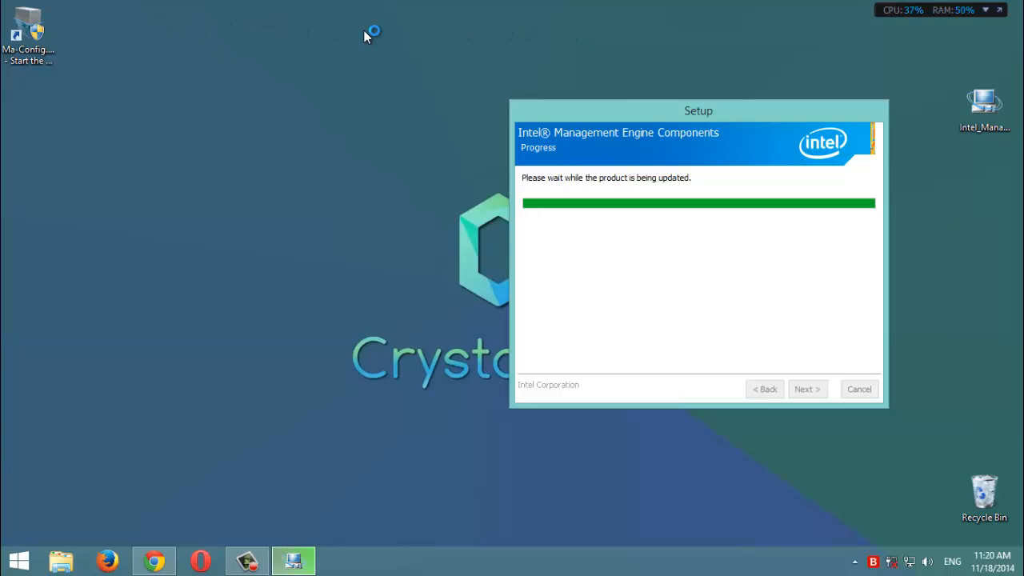
{"action": "mouse_move", "coordinate": [79, 88]}
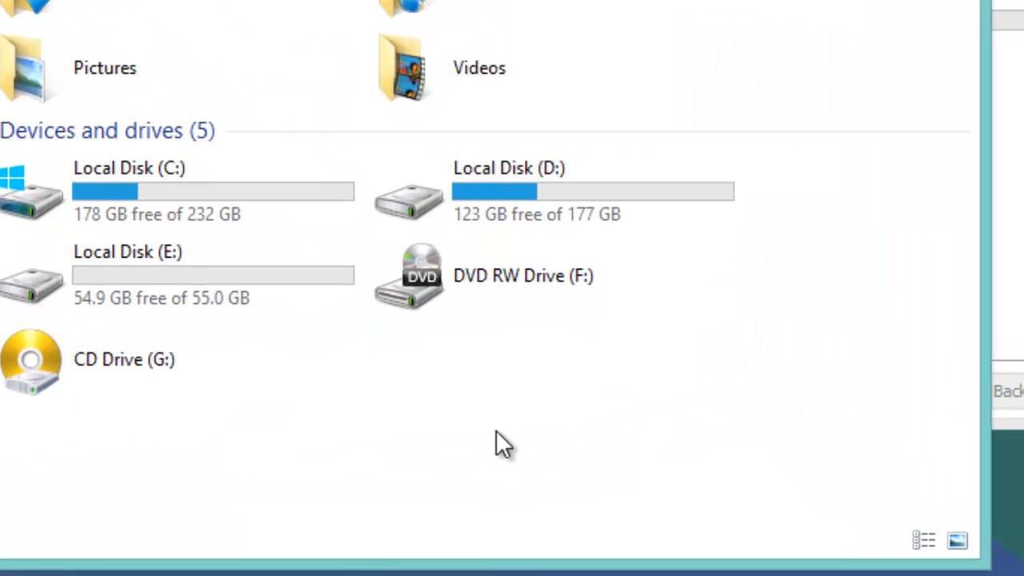
- From This PC's Properties, reach the System page and launch Device Manager
{"action": "right_click", "coordinate": [499, 448]}
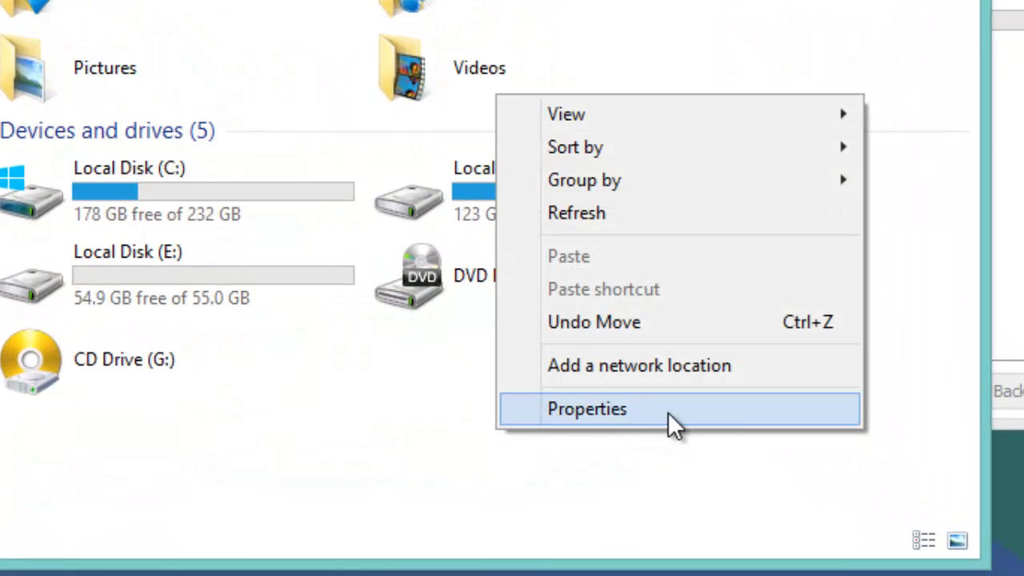
{"action": "left_click", "coordinate": [589, 409]}
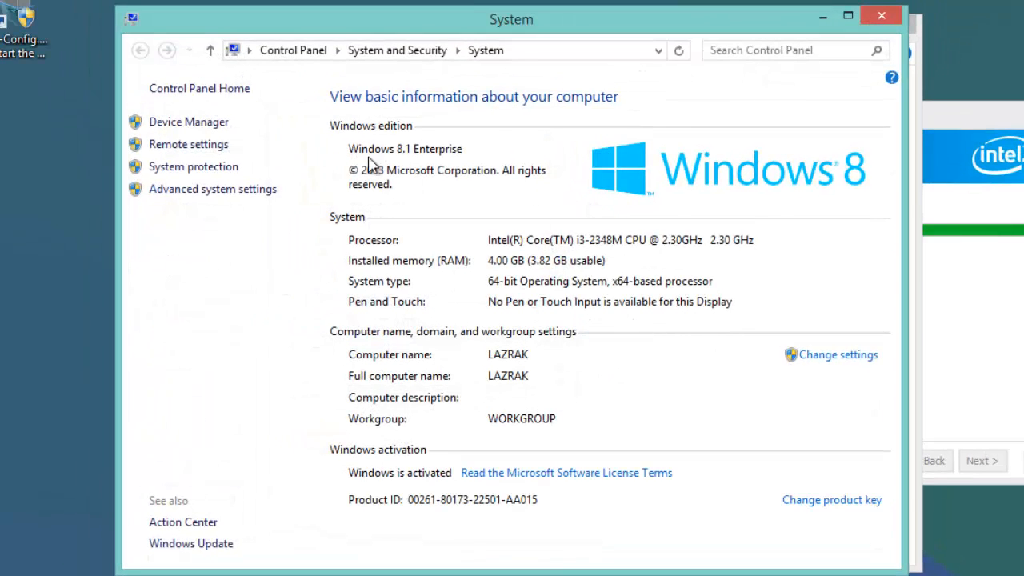
{"action": "mouse_move", "coordinate": [207, 128]}
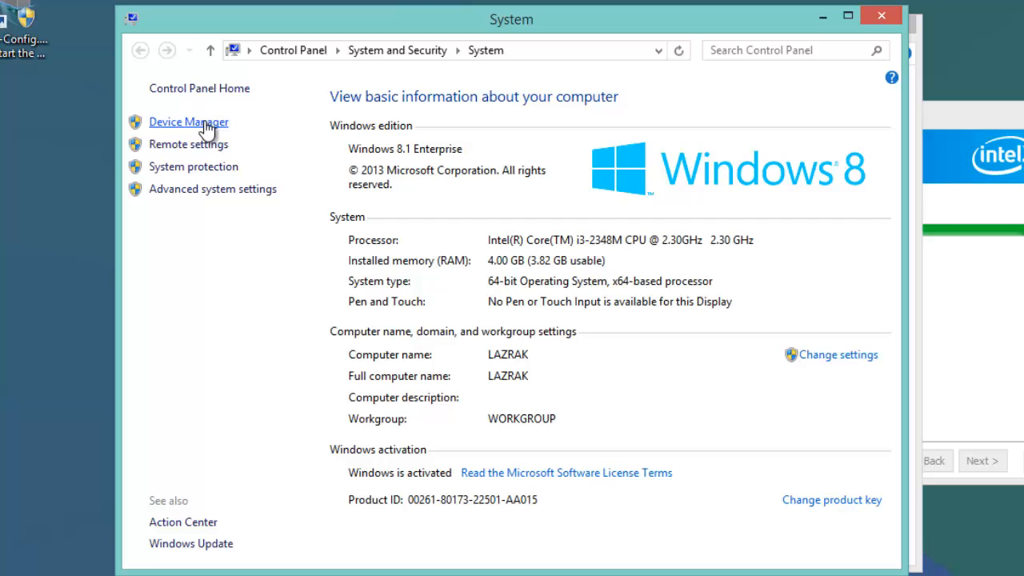
{"action": "mouse_move", "coordinate": [163, 147]}
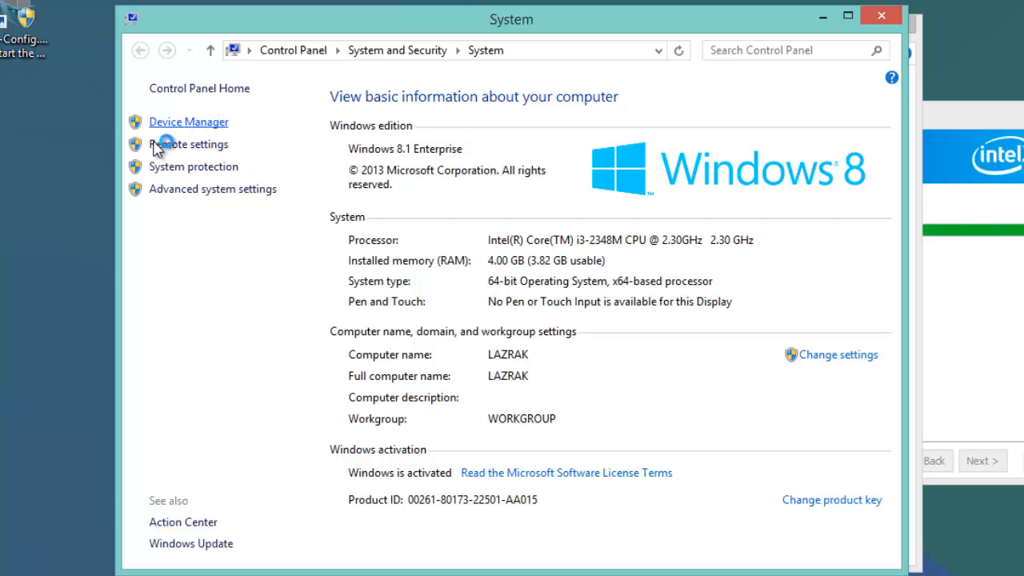
{"action": "mouse_move", "coordinate": [199, 128]}
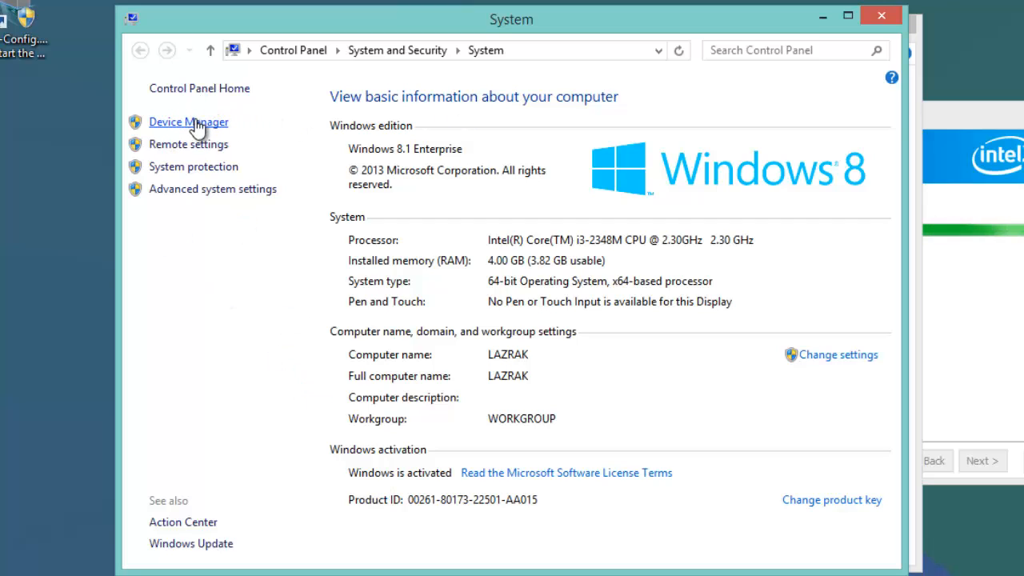
{"action": "left_click", "coordinate": [189, 121]}
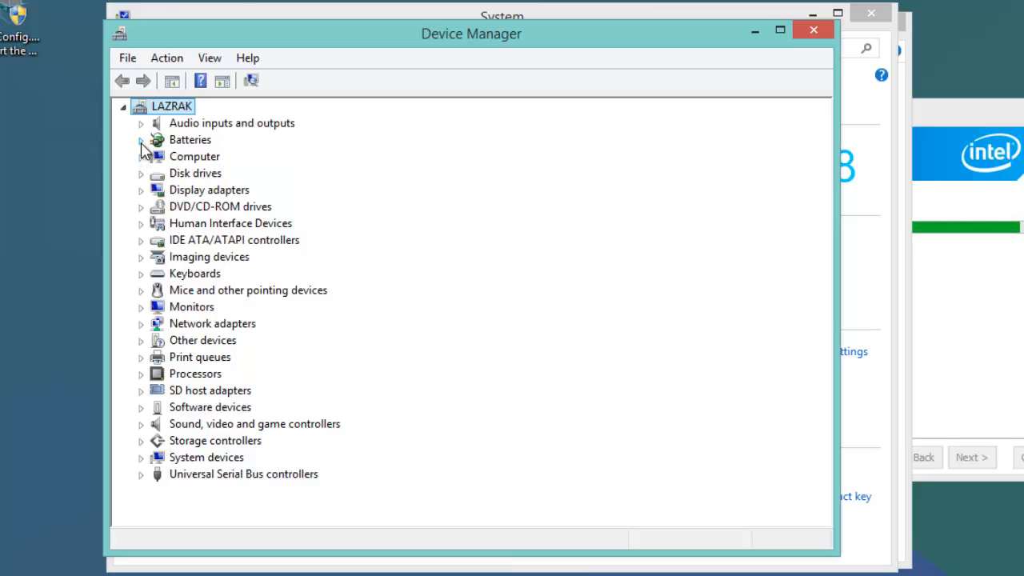
{"action": "mouse_move", "coordinate": [143, 201]}
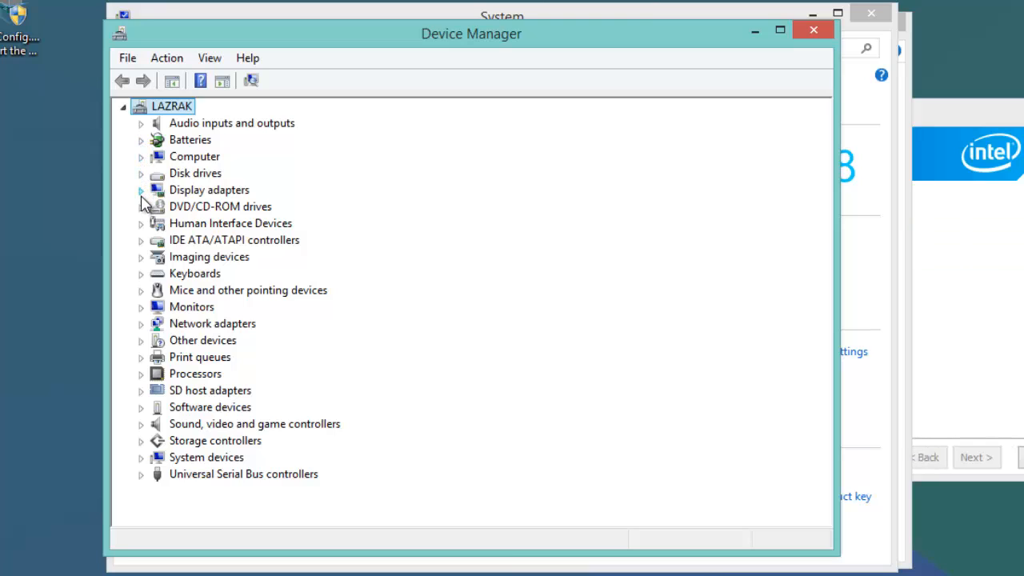
- Under Display adapters select Intel(R) HD Graphics 3000 and start its driver update
{"action": "left_click", "coordinate": [141, 189]}
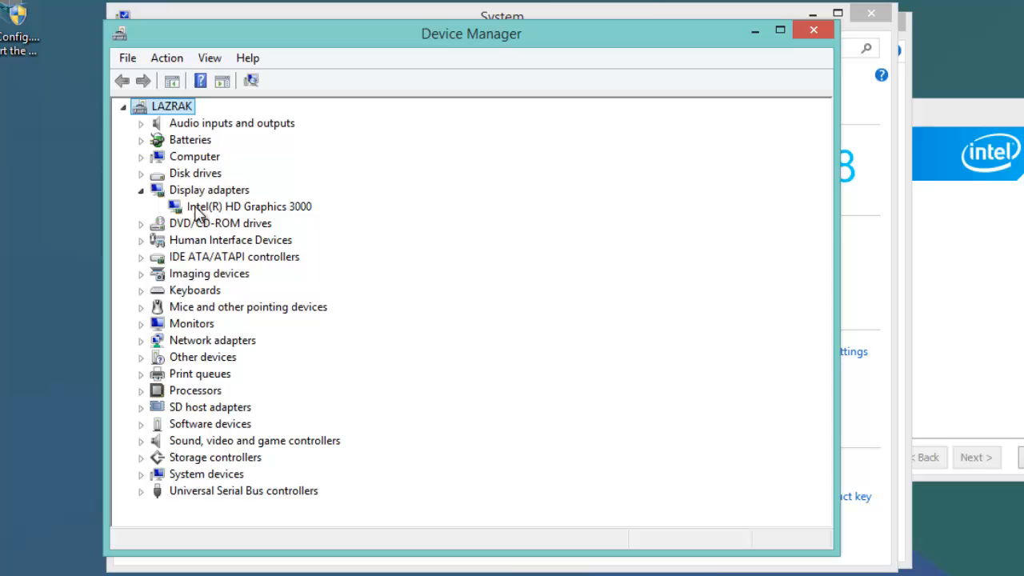
{"action": "left_click", "coordinate": [248, 204]}
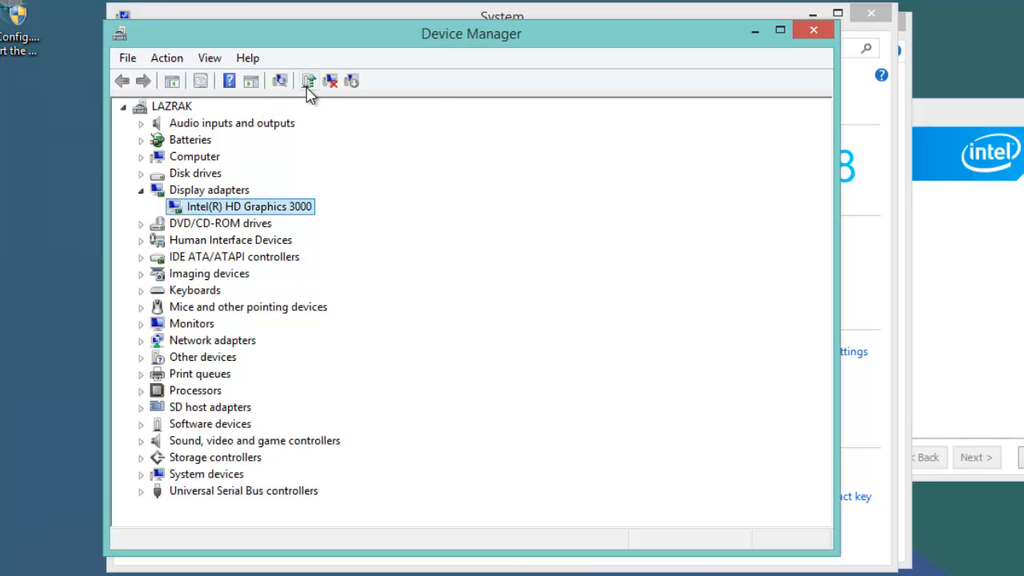
{"action": "left_click", "coordinate": [309, 80]}
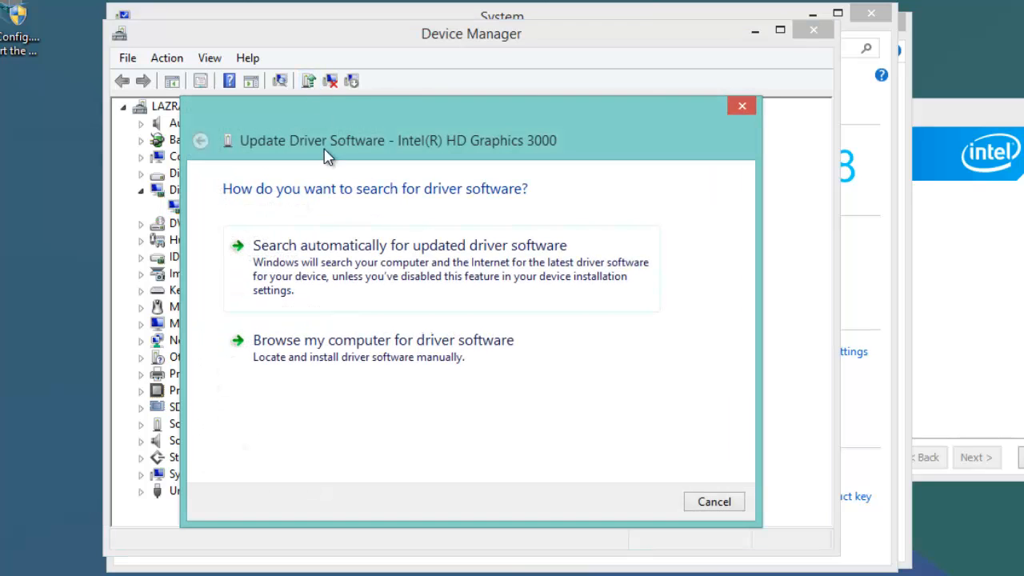
{"action": "mouse_move", "coordinate": [313, 358]}
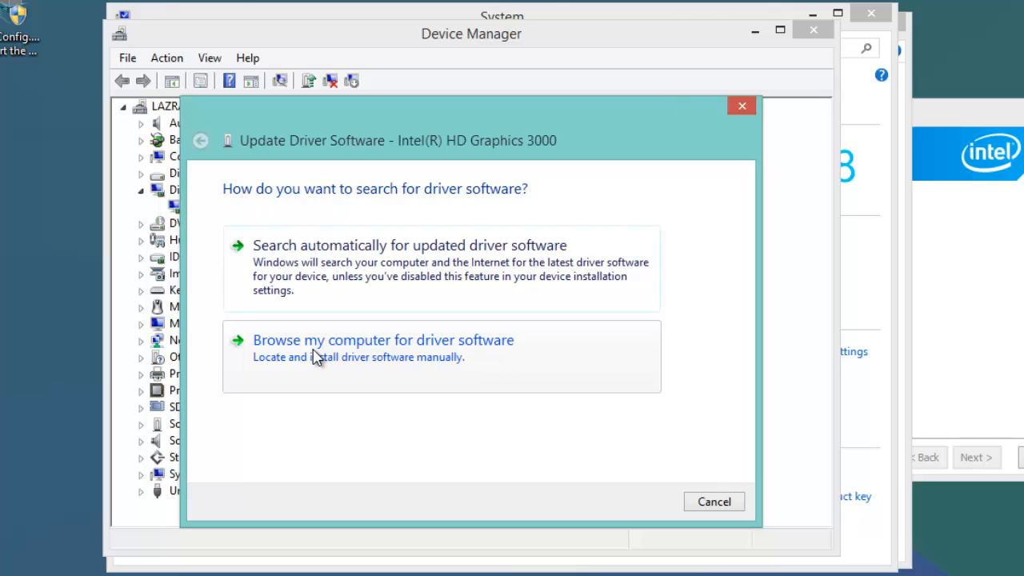
{"action": "mouse_move", "coordinate": [423, 359]}
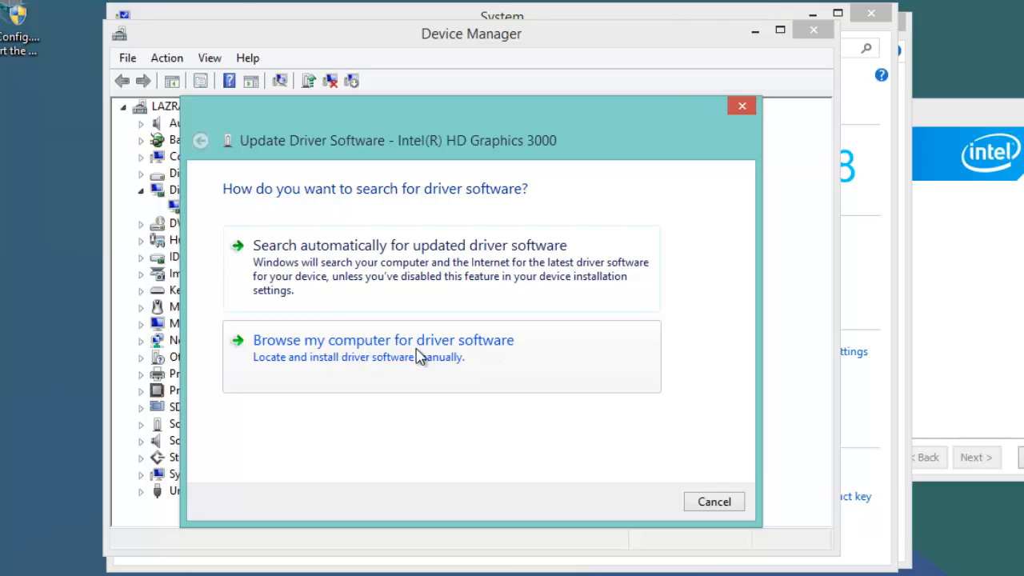
- Browse for drivers manually in the Desktop folder; search reports the best driver already installed
{"action": "left_click", "coordinate": [373, 339]}
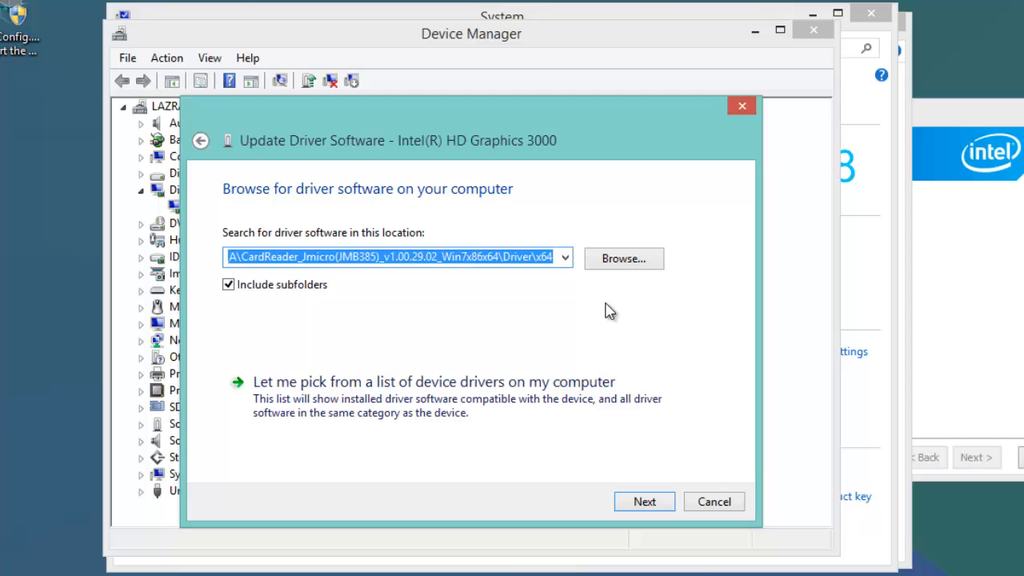
{"action": "left_click", "coordinate": [623, 259]}
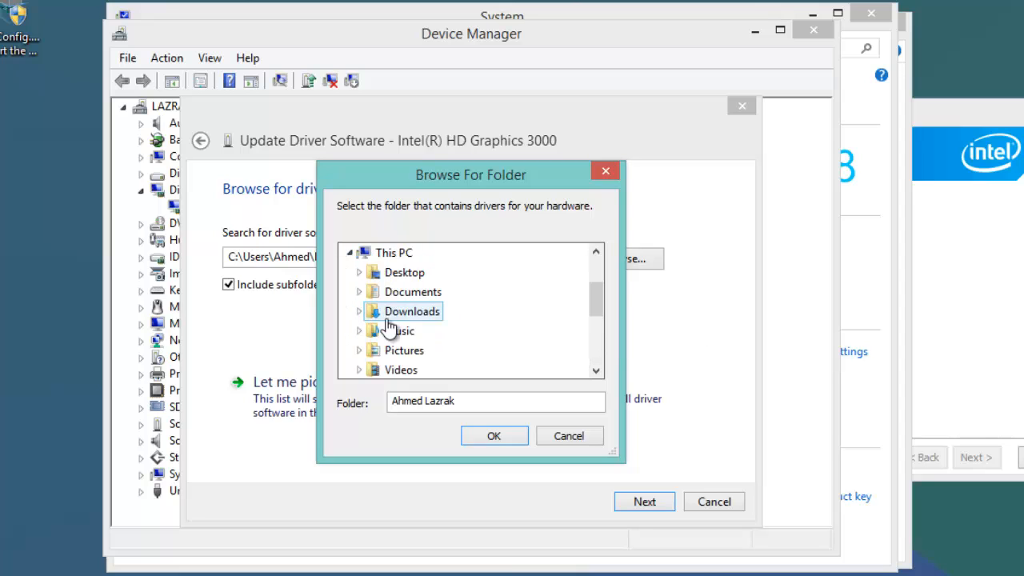
{"action": "left_click", "coordinate": [405, 272]}
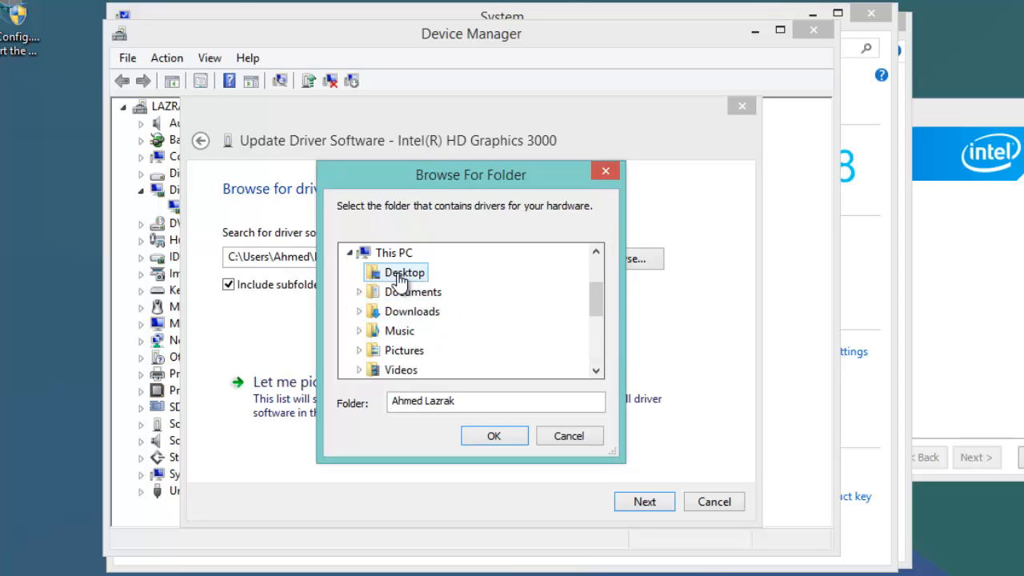
{"action": "left_click", "coordinate": [406, 272]}
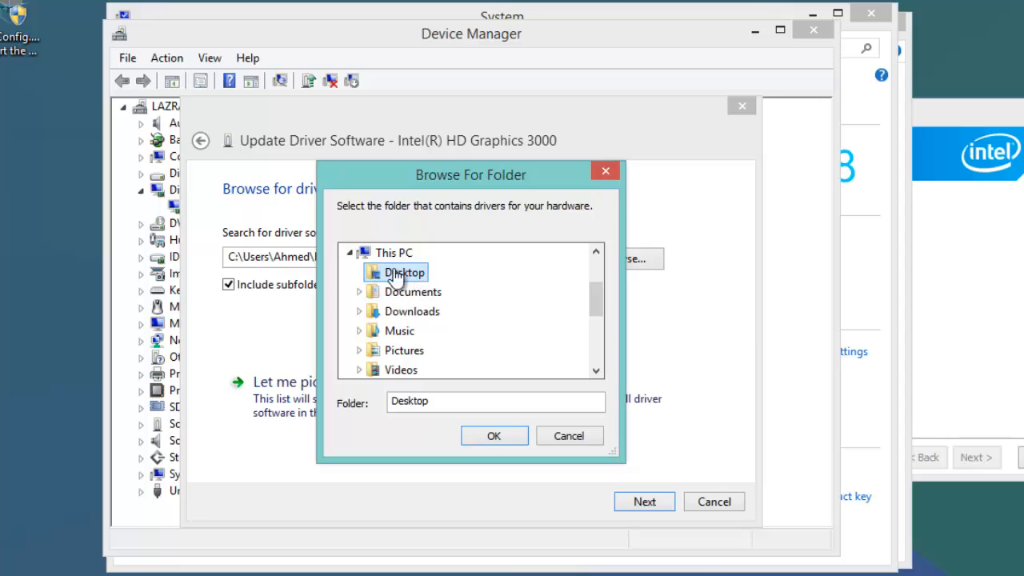
{"action": "mouse_move", "coordinate": [451, 282]}
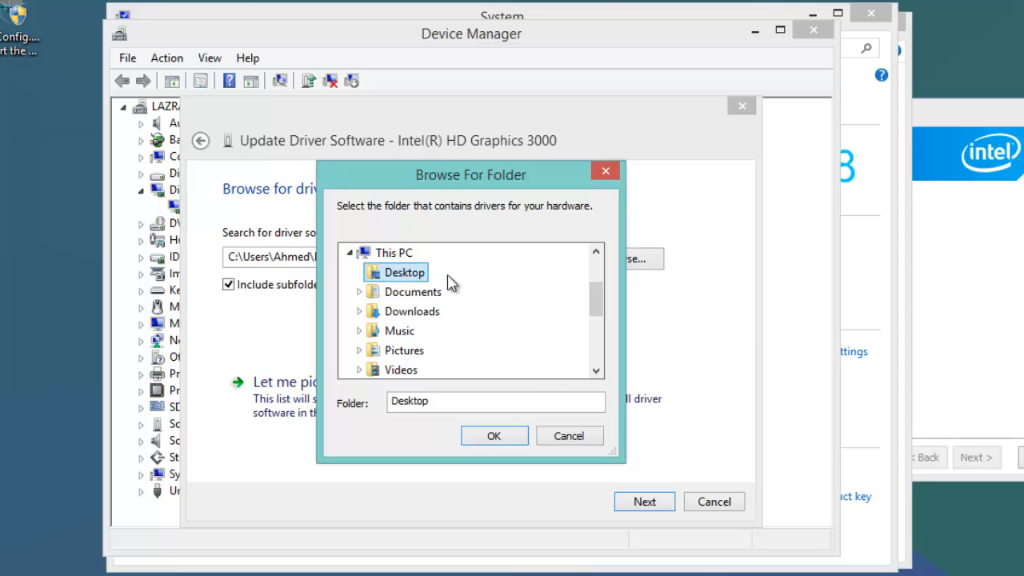
{"action": "left_click", "coordinate": [493, 435]}
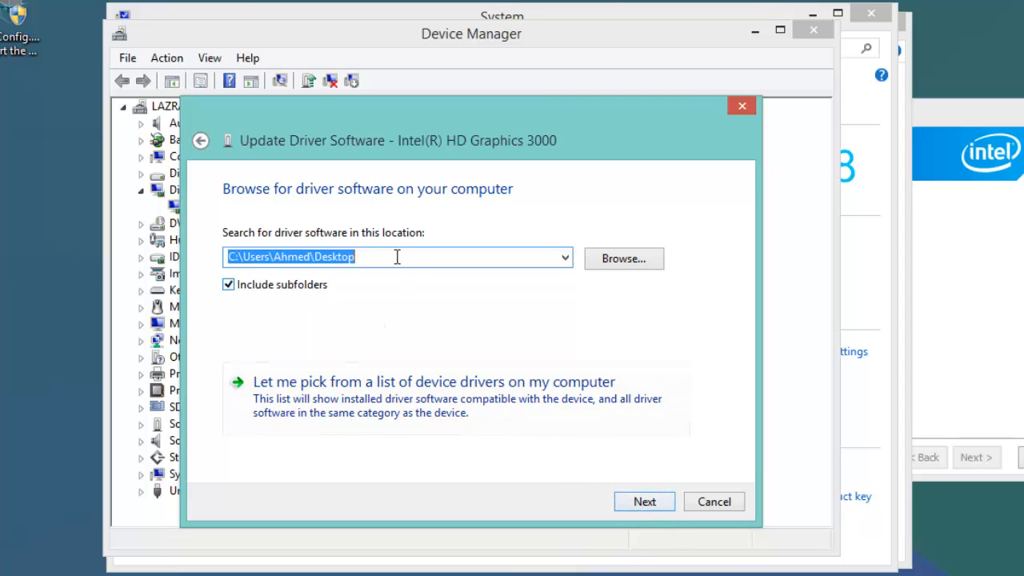
{"action": "mouse_move", "coordinate": [431, 307]}
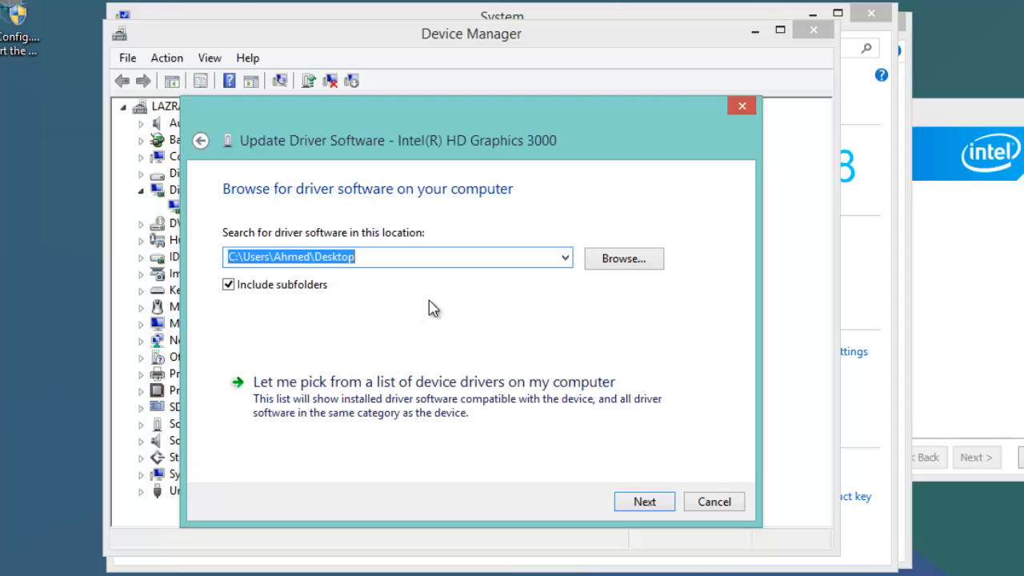
{"action": "left_click", "coordinate": [643, 502]}
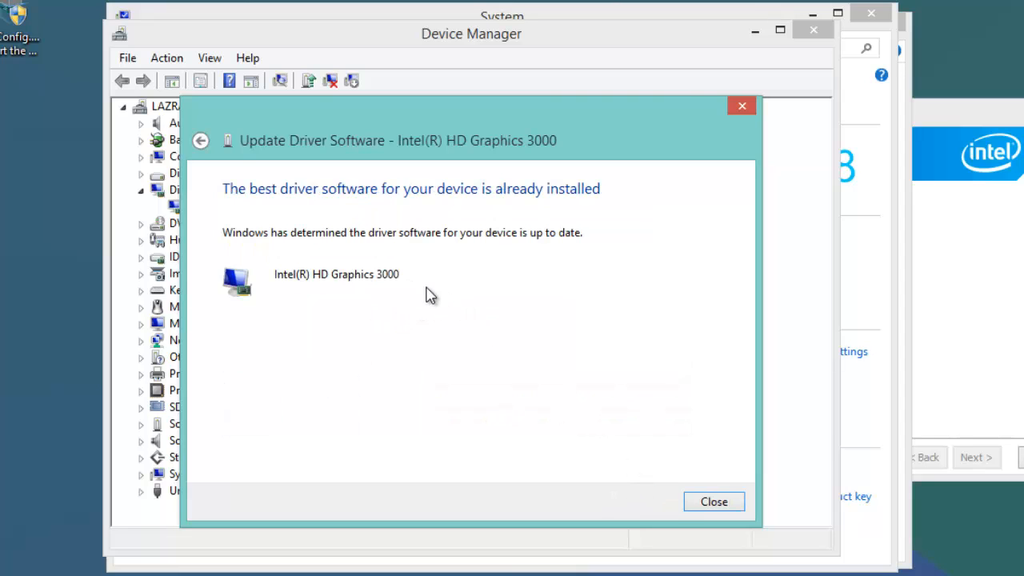
{"action": "mouse_move", "coordinate": [404, 246]}
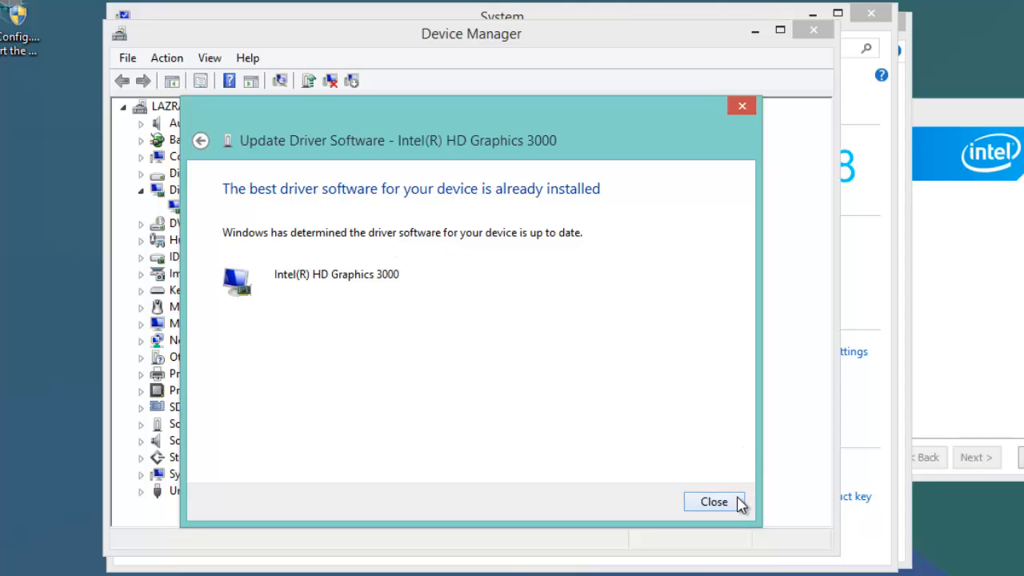
{"action": "mouse_move", "coordinate": [739, 504]}
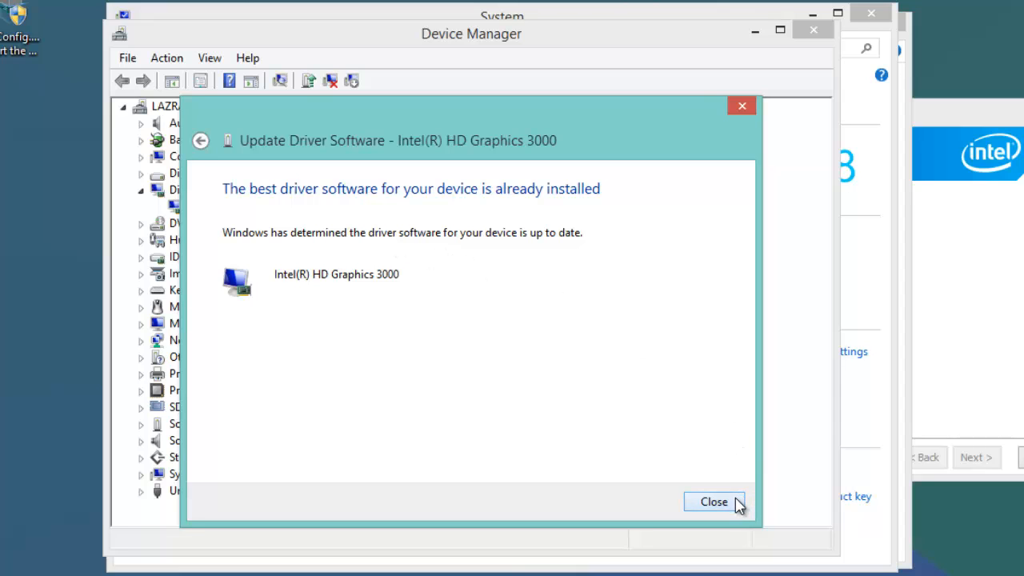
- Close the Update Driver wizard, Device Manager and the System window
{"action": "left_click", "coordinate": [713, 502]}
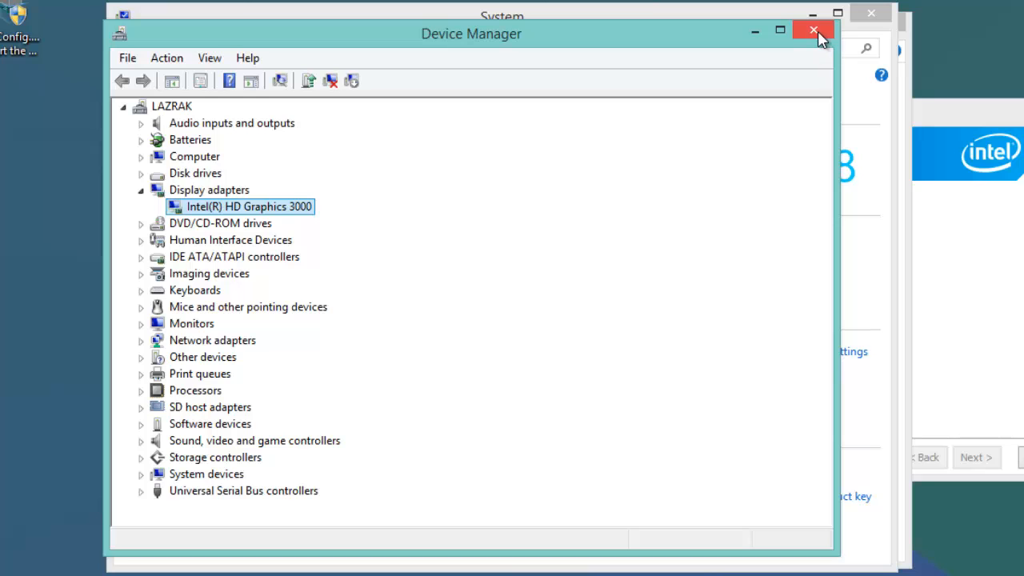
{"action": "left_click", "coordinate": [809, 28]}
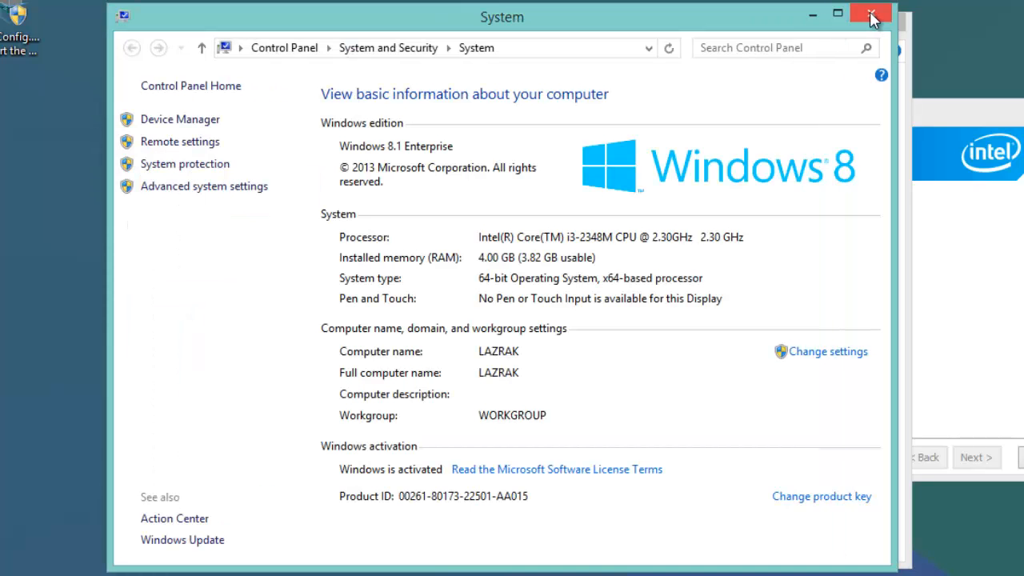
{"action": "left_click", "coordinate": [875, 15]}
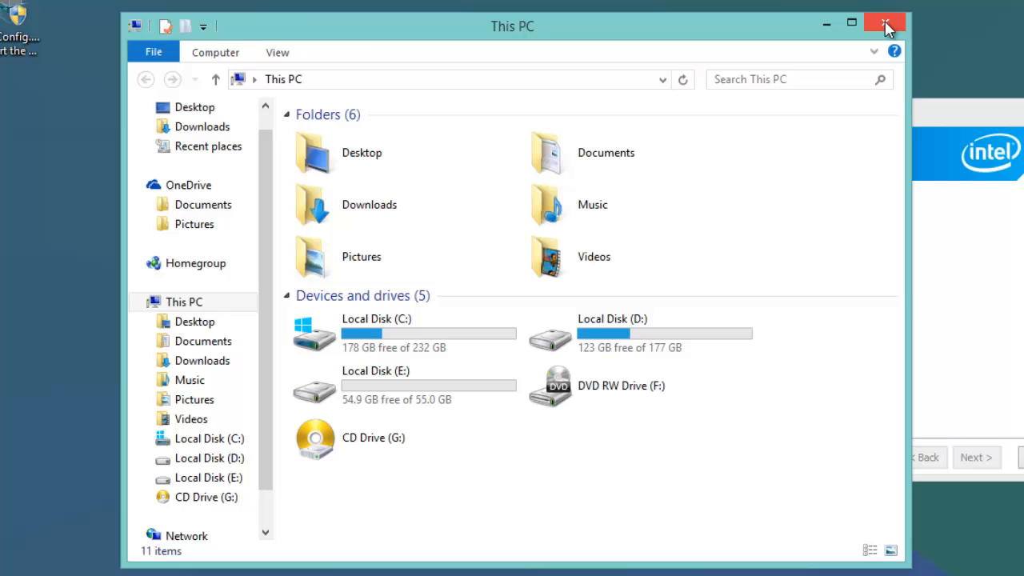
{"action": "mouse_move", "coordinate": [928, 29]}
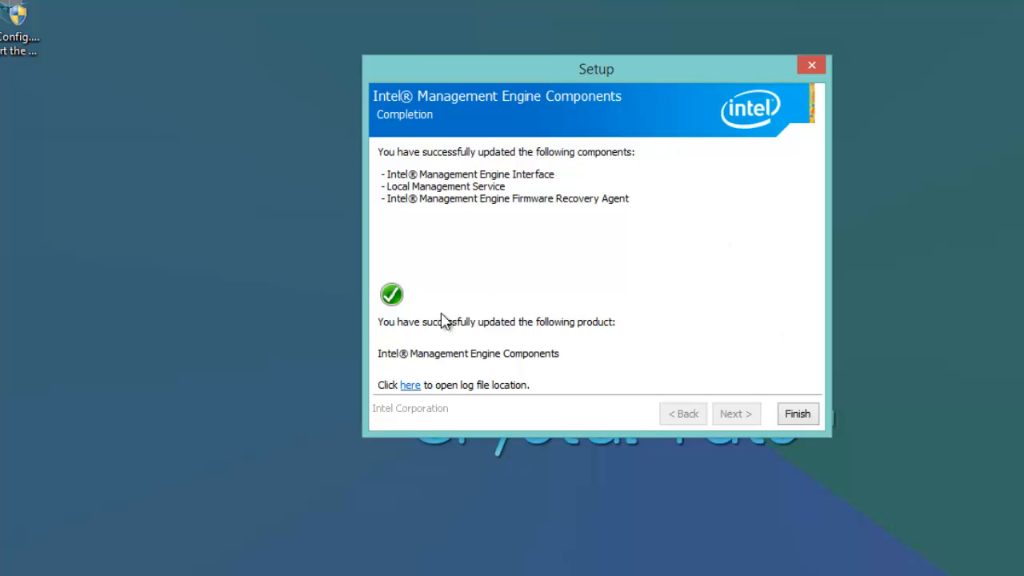
{"action": "mouse_move", "coordinate": [665, 307]}
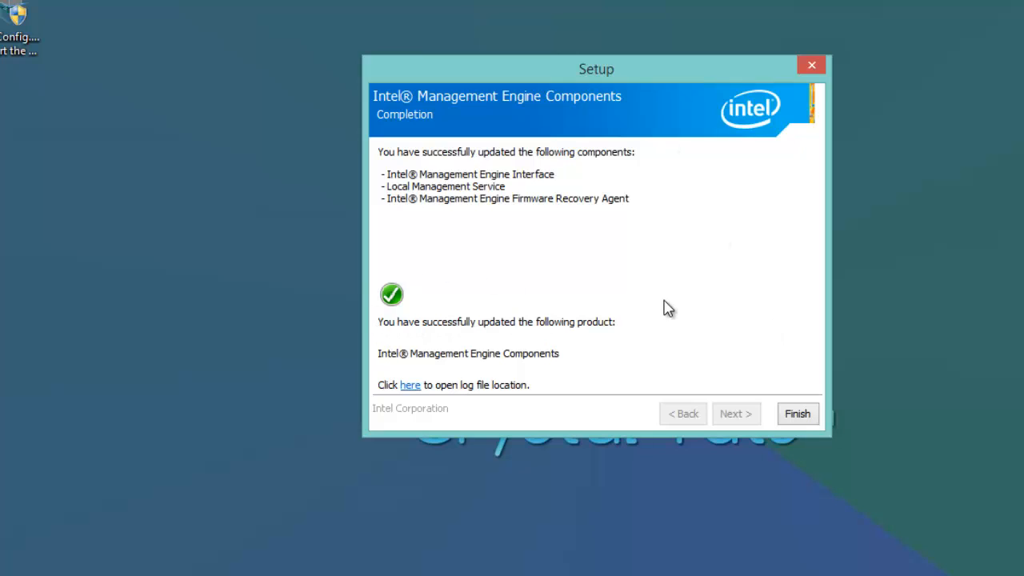
{"action": "mouse_move", "coordinate": [809, 416]}
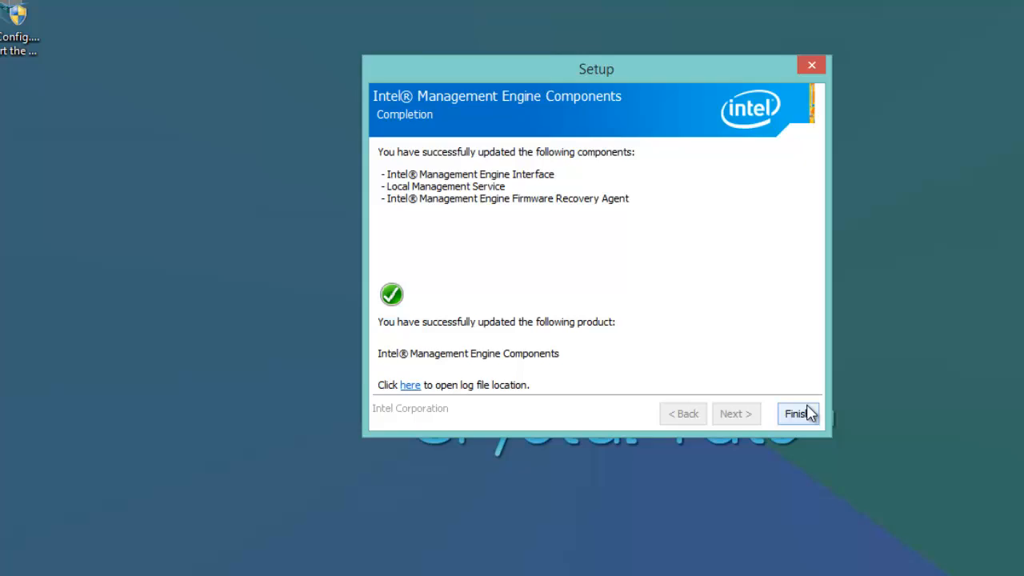
- Finish the Intel Management Engine Components Setup on its completion page
{"action": "left_click", "coordinate": [797, 413]}
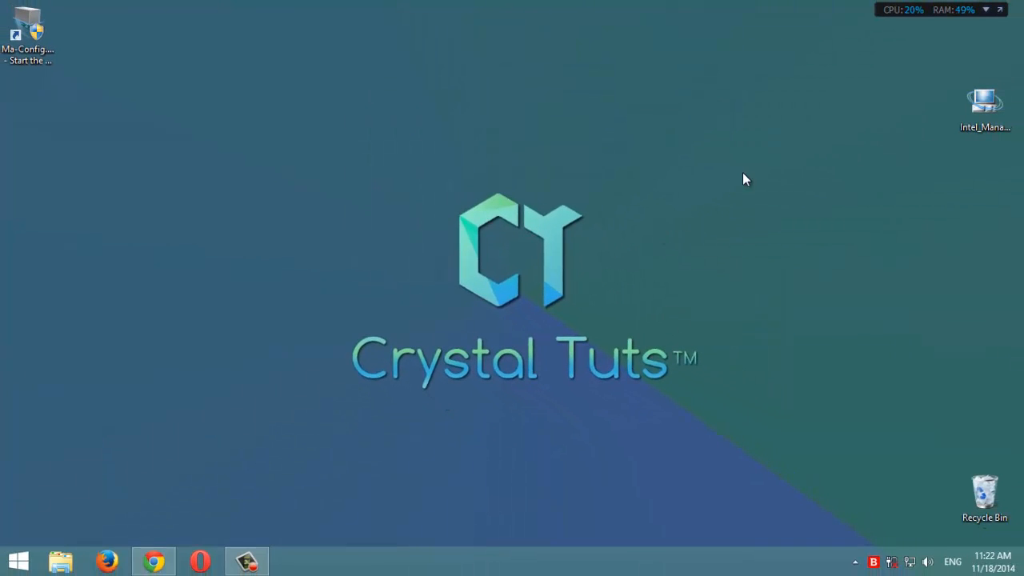
{"action": "mouse_move", "coordinate": [771, 186]}
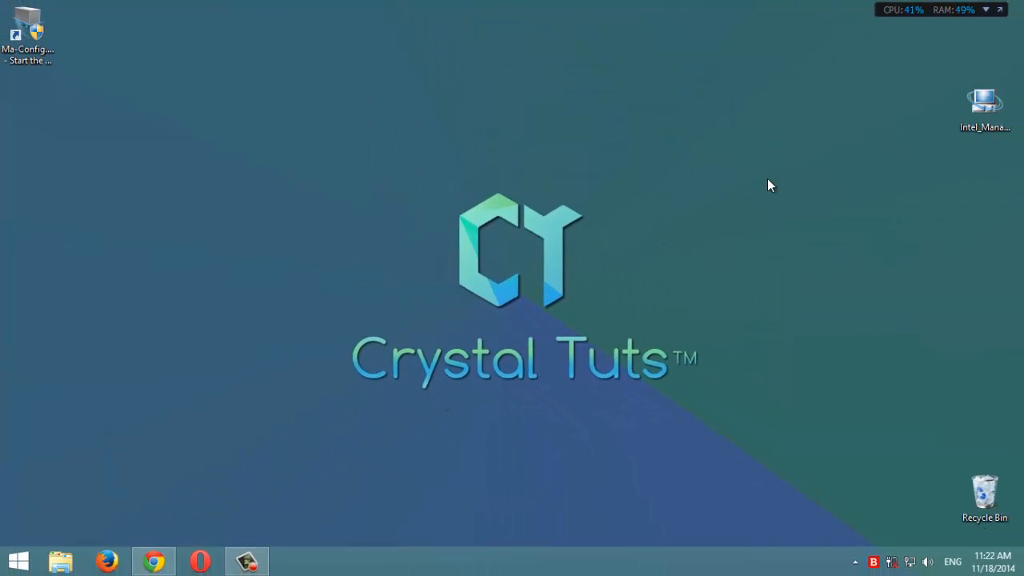
{"action": "mouse_move", "coordinate": [790, 144]}
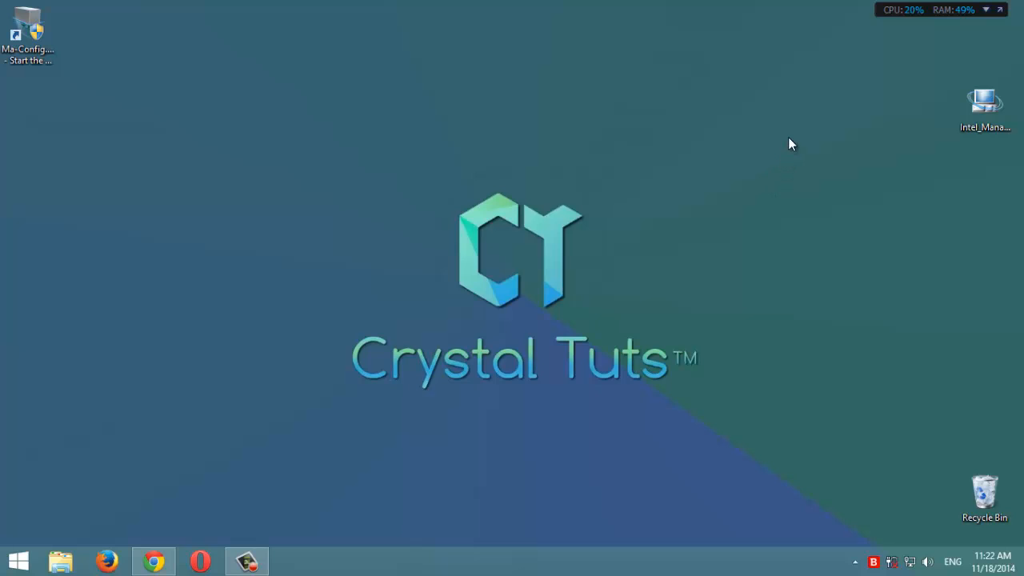
{"action": "mouse_move", "coordinate": [771, 133]}
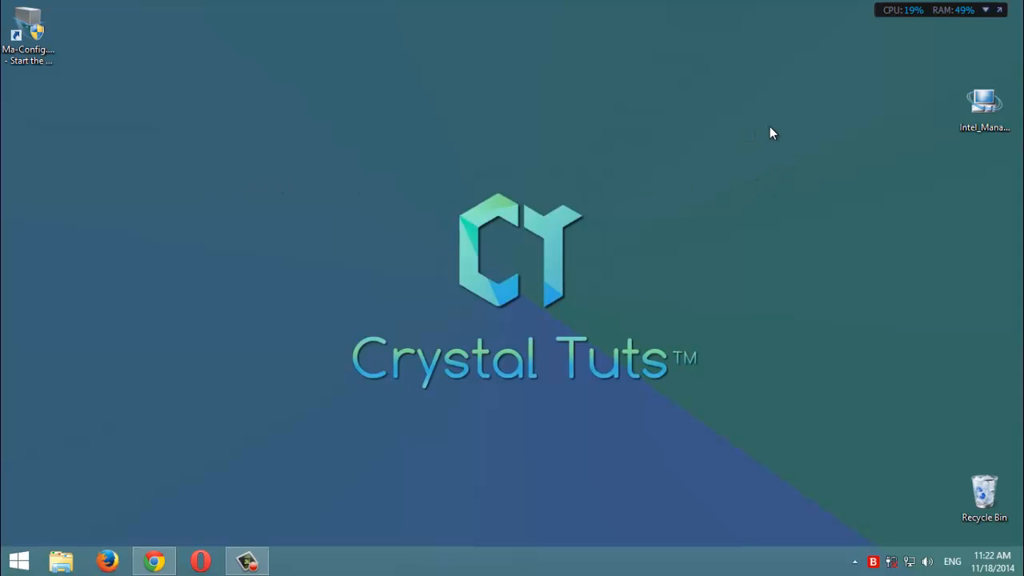
{"action": "mouse_move", "coordinate": [784, 151]}
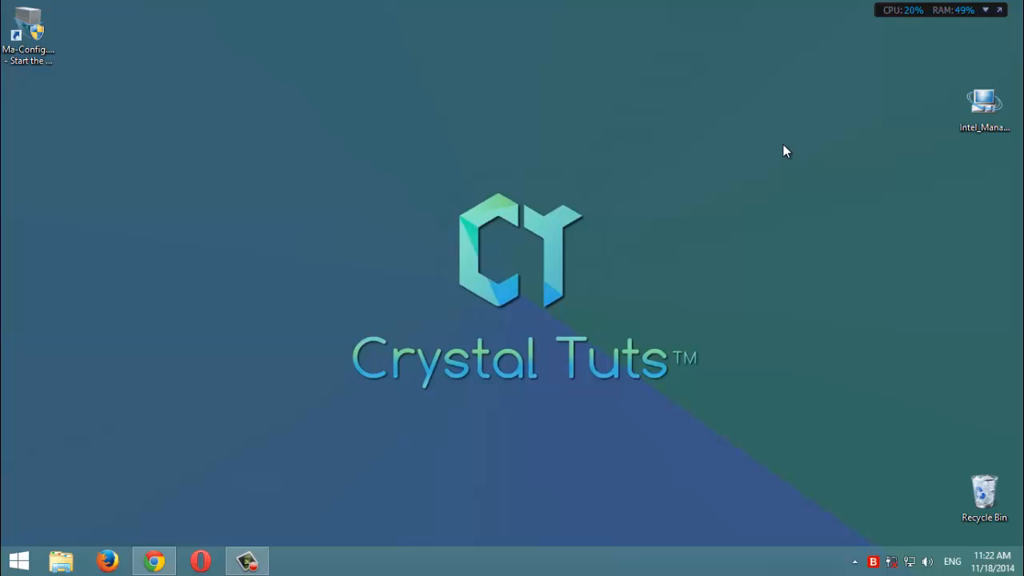
{"action": "mouse_move", "coordinate": [502, 218]}
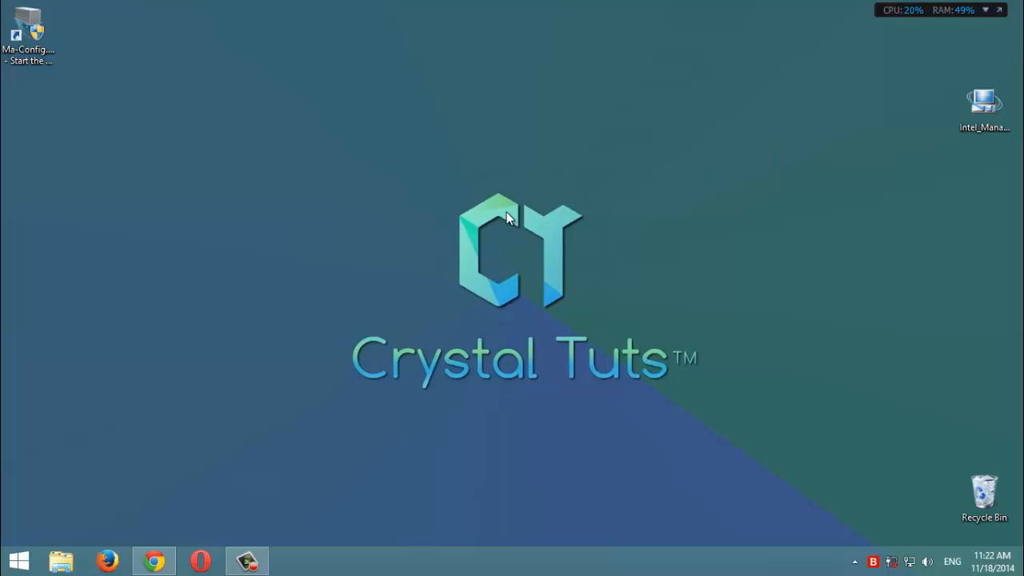
{"action": "mouse_move", "coordinate": [319, 398]}
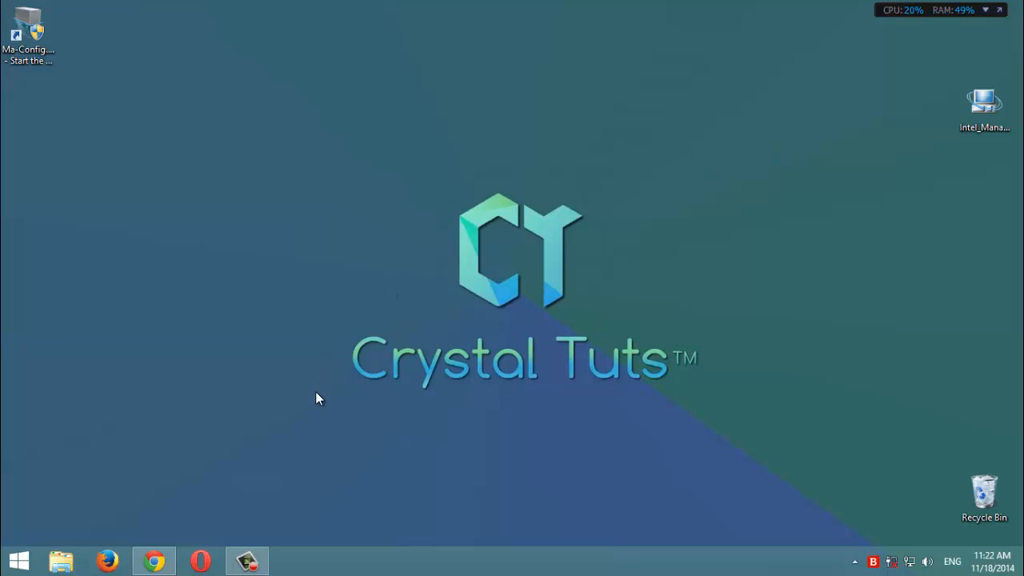
{"action": "mouse_move", "coordinate": [320, 389]}
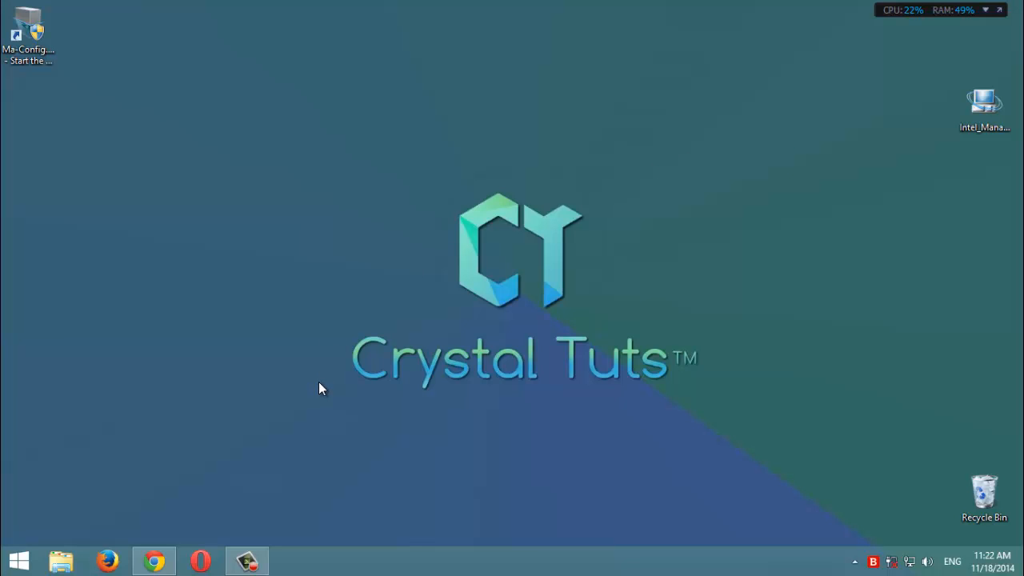